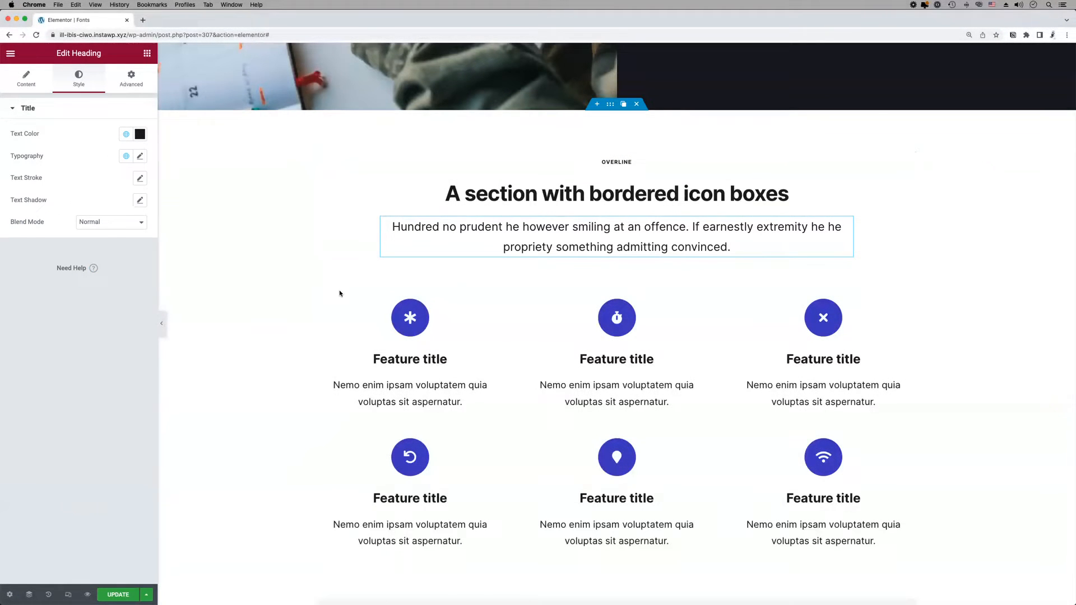
Colour the first two feature descriptions with the Secondary Text global colour
{"action": "left_click", "coordinate": [410, 334]}
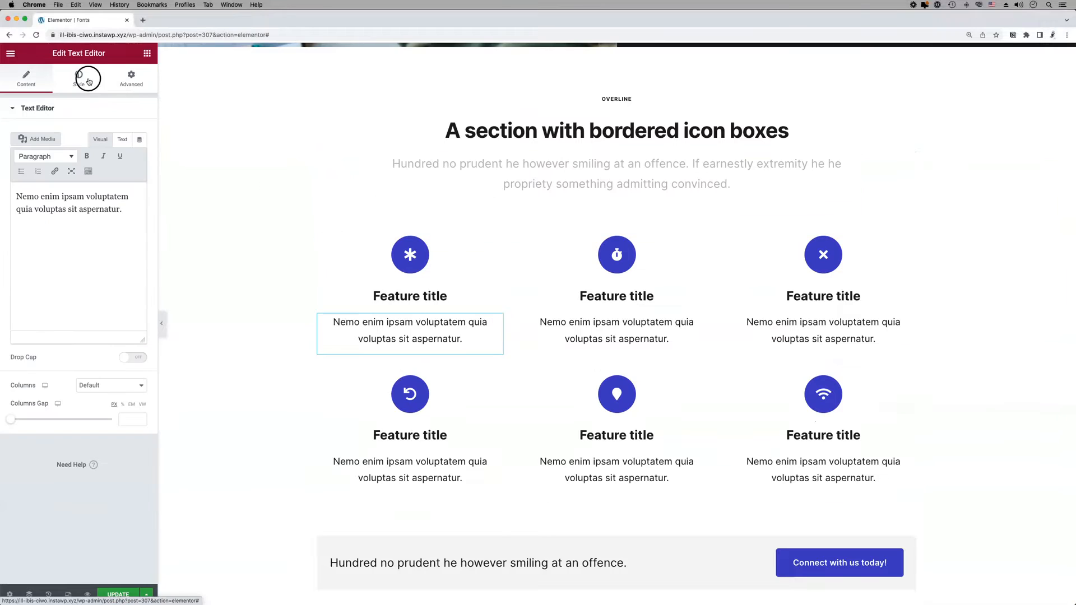
{"action": "left_click", "coordinate": [78, 77]}
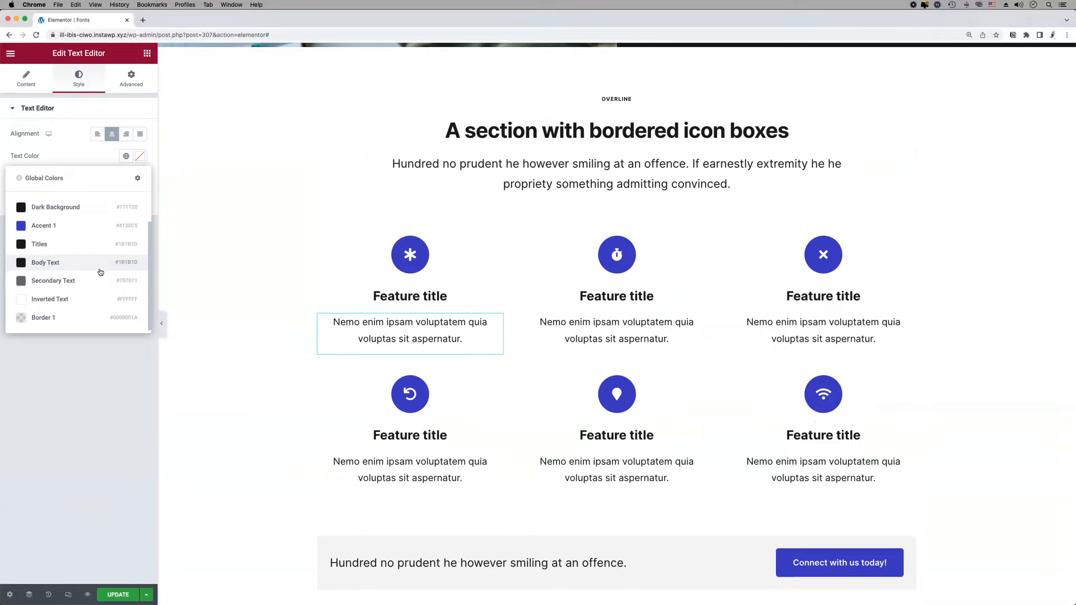
{"action": "left_click", "coordinate": [26, 78]}
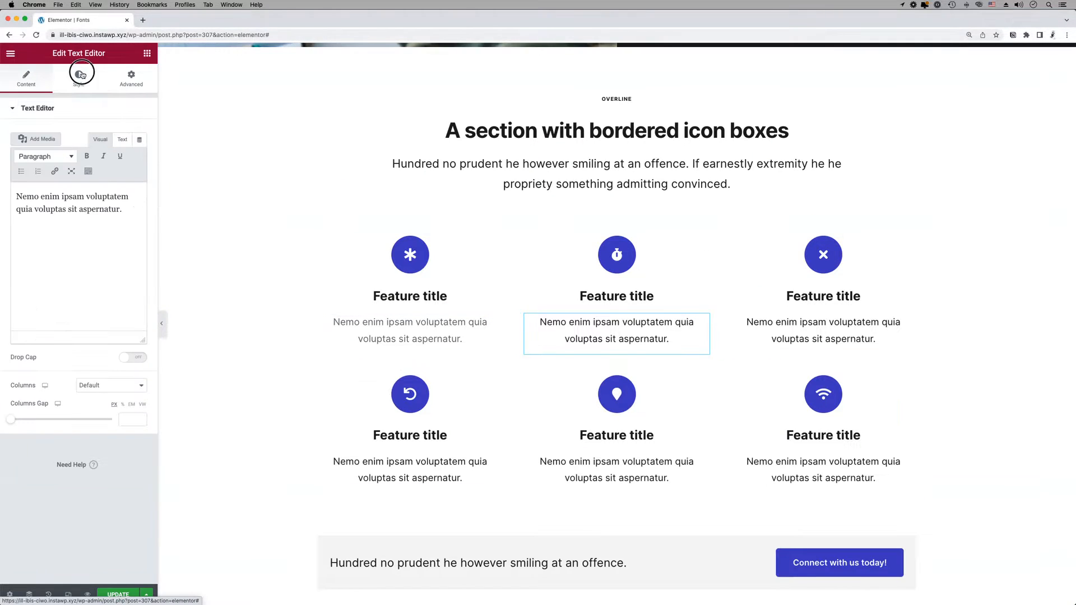
{"action": "left_click", "coordinate": [79, 77]}
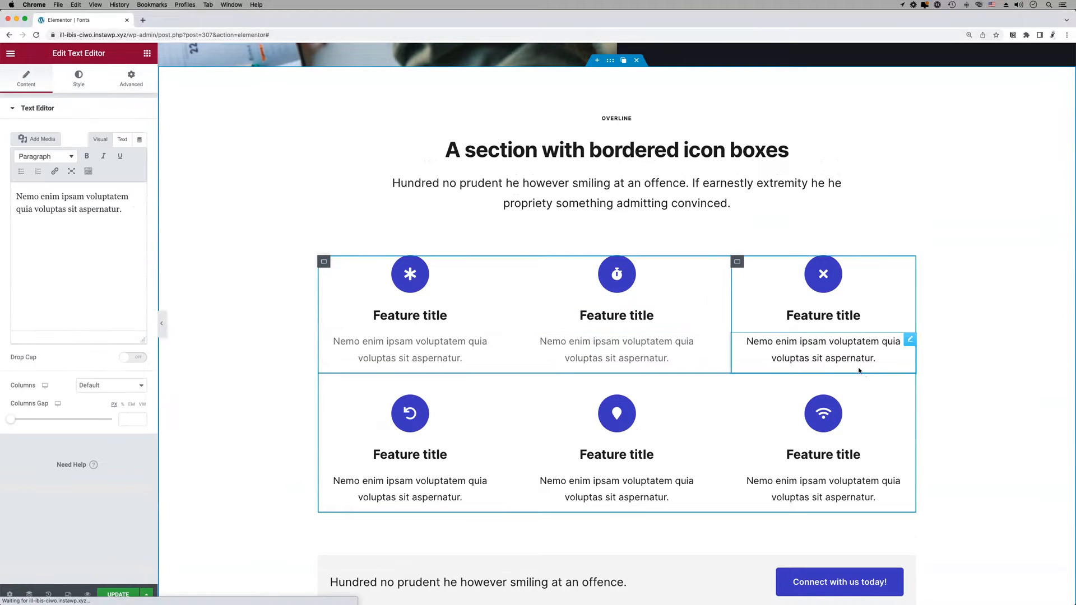
{"action": "left_click", "coordinate": [78, 77]}
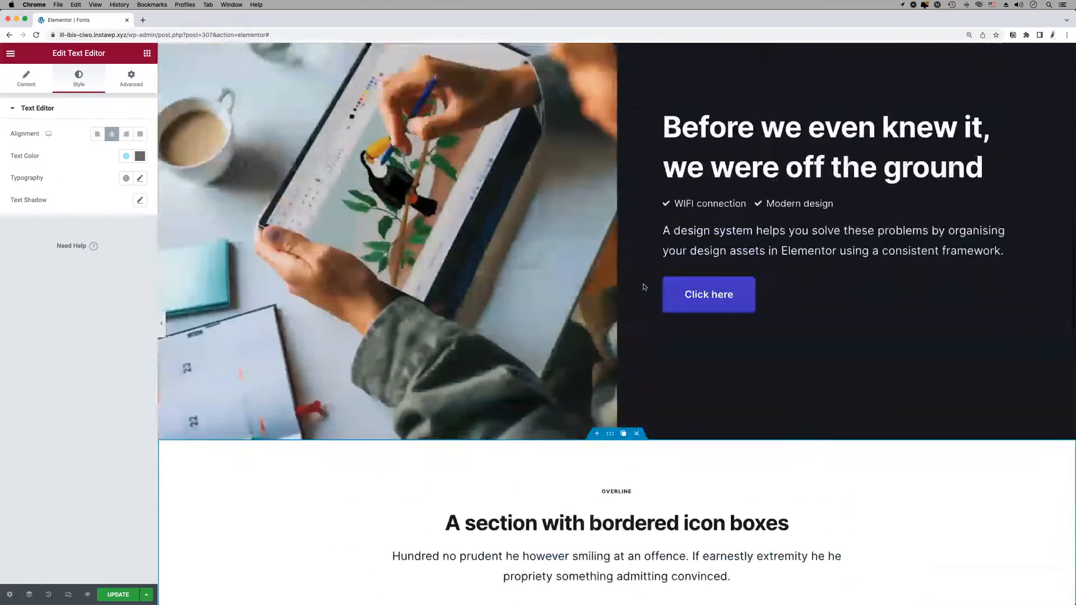
{"action": "scroll", "scroll_direction": "up", "scroll_amount": 3}
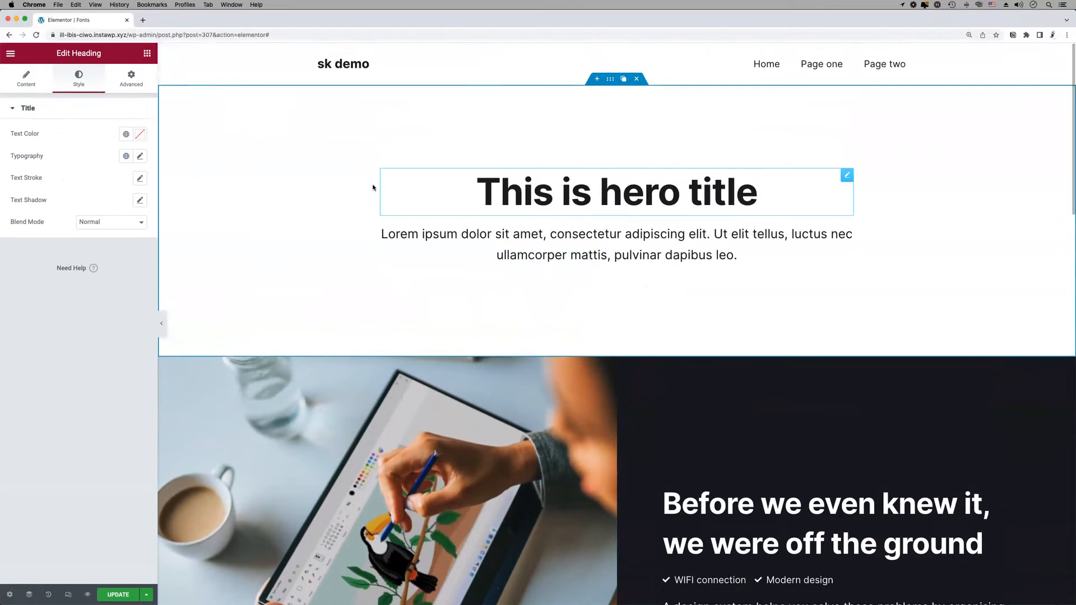
Set the hero title to Accent 1 and its paragraph to Secondary Text, then bring up Style Kit Colors
{"action": "left_click", "coordinate": [126, 134]}
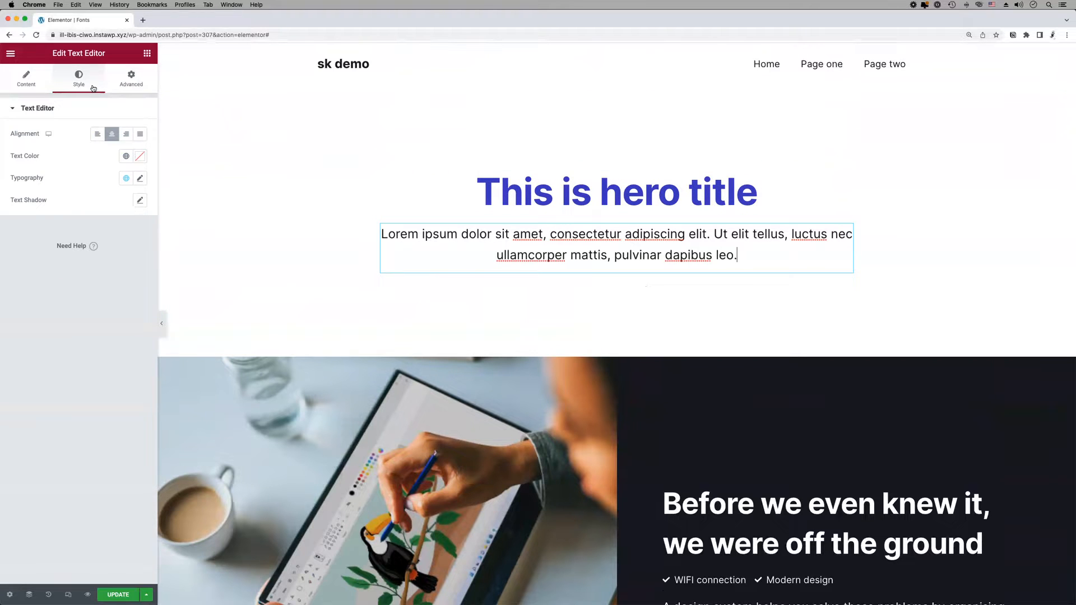
{"action": "left_click", "coordinate": [125, 155]}
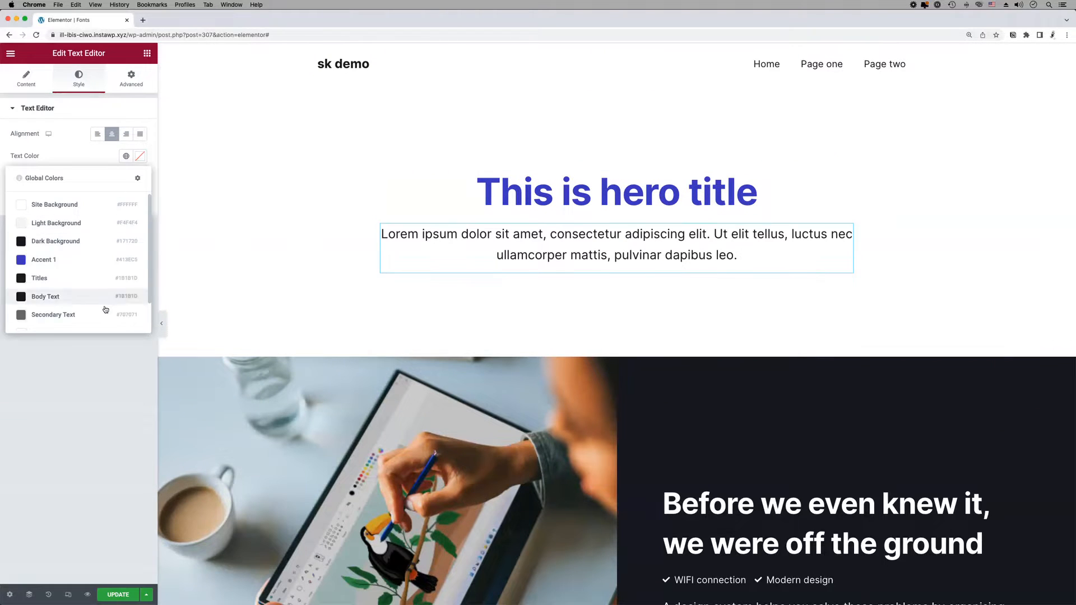
{"action": "left_click", "coordinate": [615, 192]}
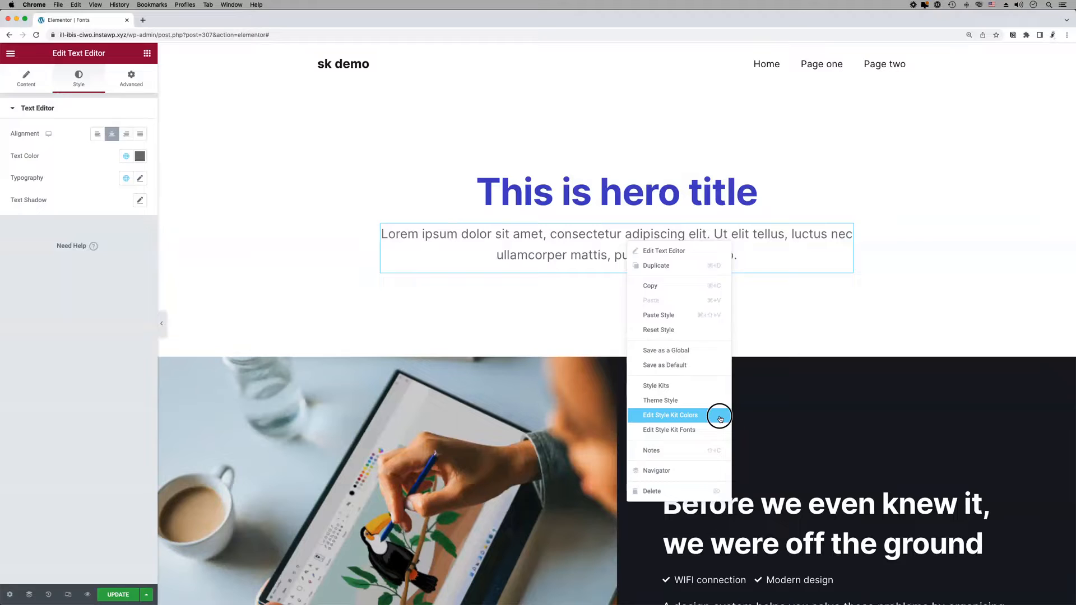
{"action": "left_click", "coordinate": [669, 414]}
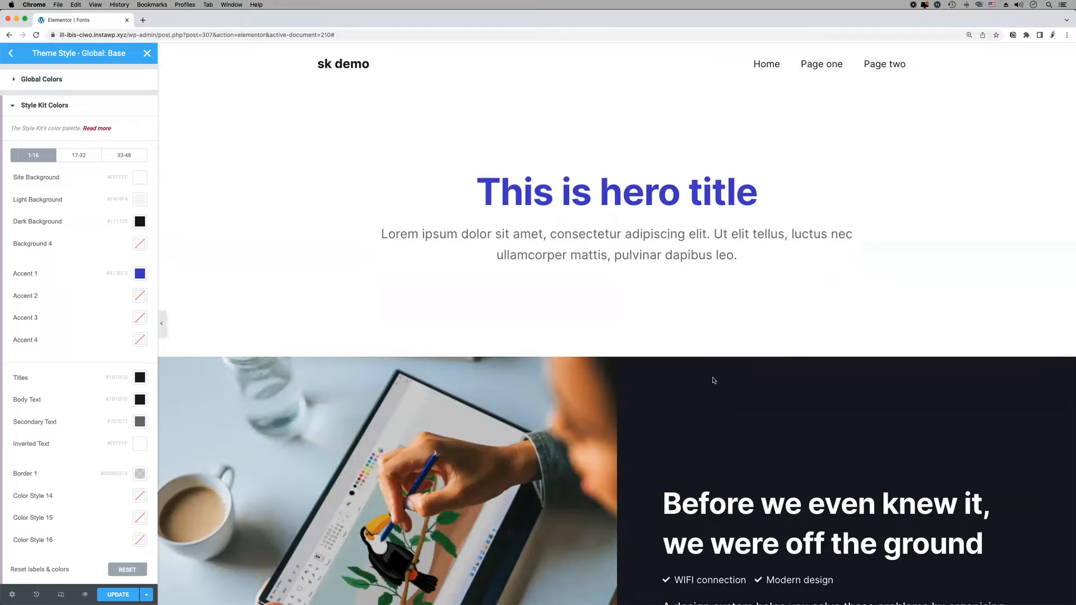
{"action": "mouse_move", "coordinate": [540, 314]}
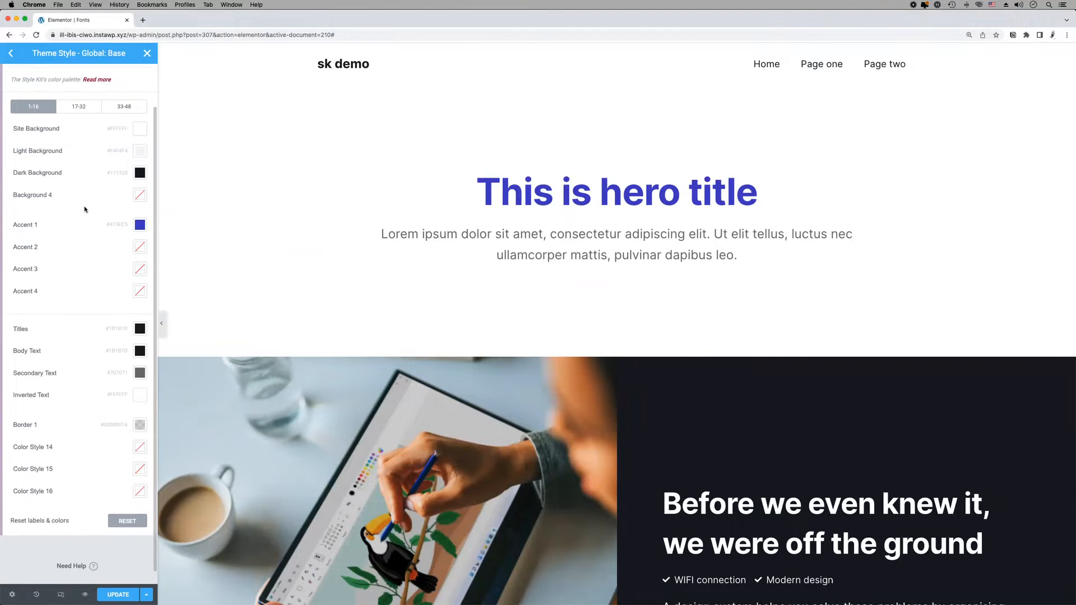
Set the Dark Background kit colour to a dark slate teal
{"action": "scroll", "scroll_direction": "down", "scroll_amount": 3}
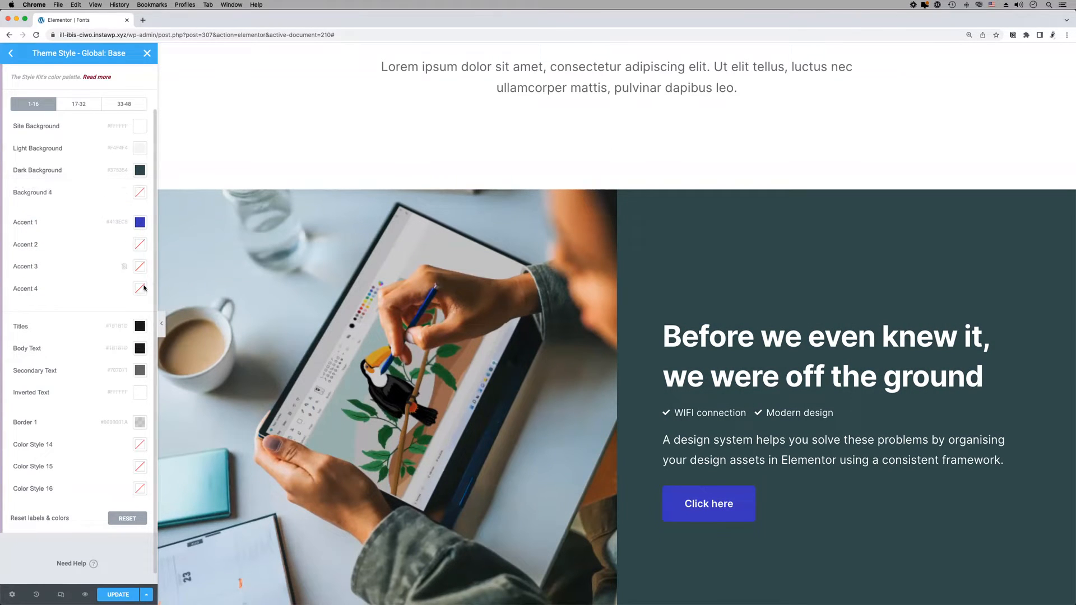
Pick a gold colour for the Accent 1 kit swatch
{"action": "left_click", "coordinate": [139, 222]}
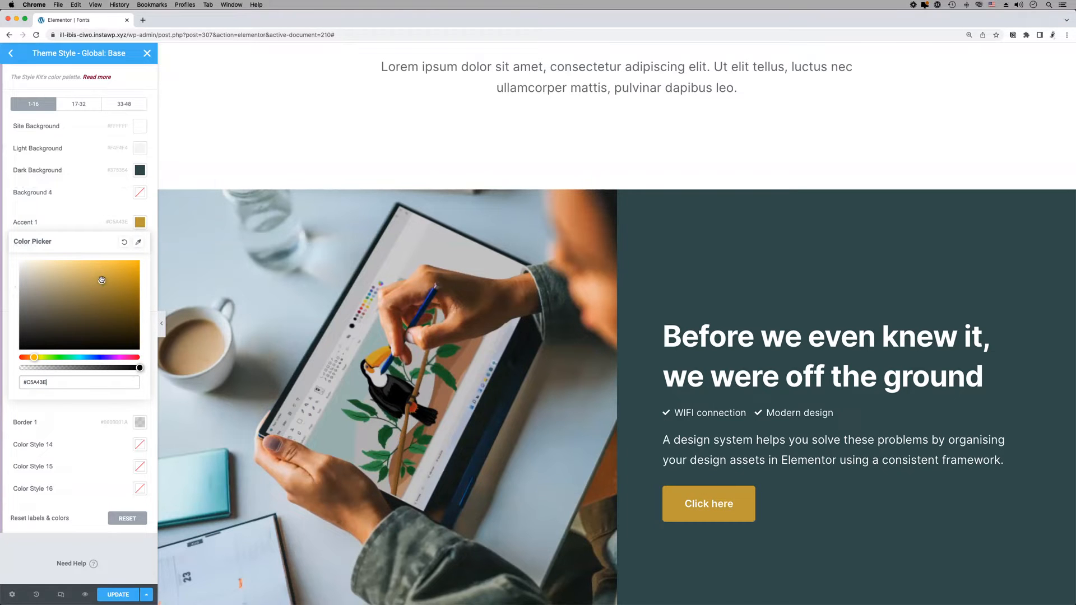
{"action": "scroll", "scroll_direction": "down", "scroll_amount": 3}
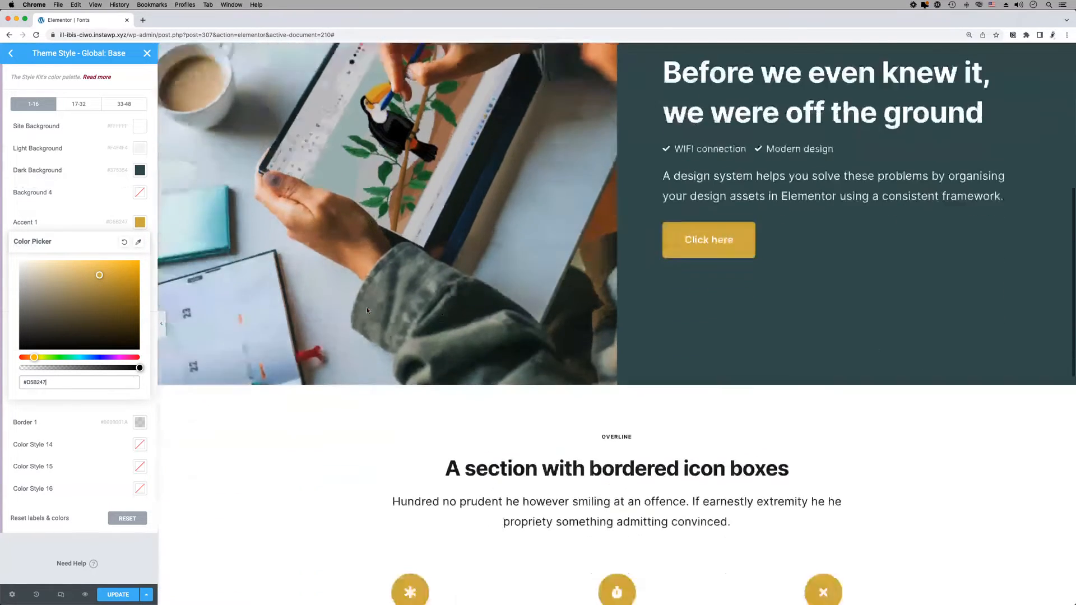
{"action": "scroll", "scroll_direction": "down", "scroll_amount": 3}
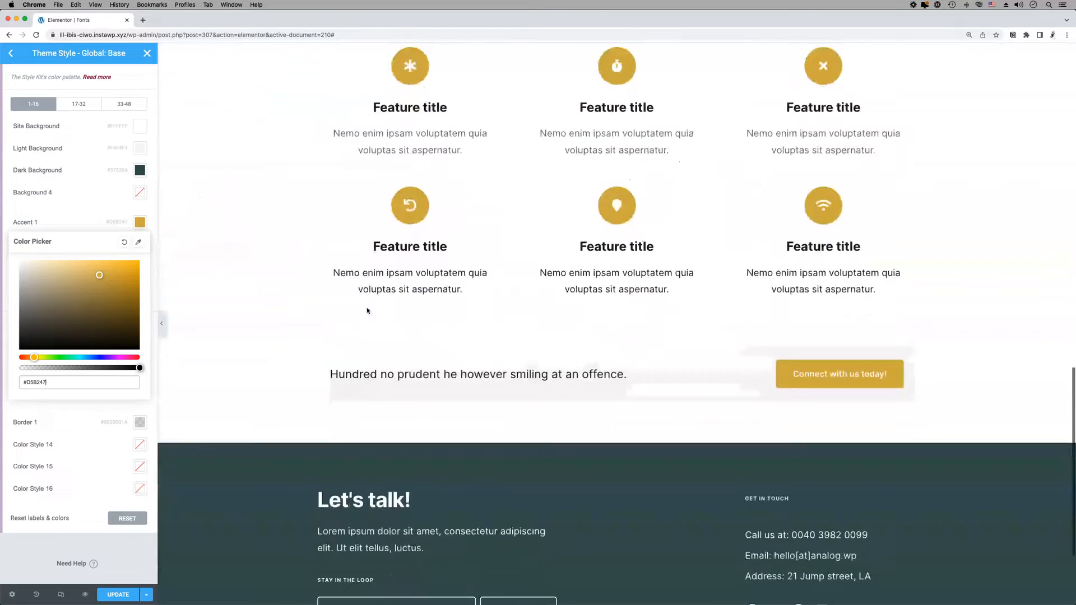
{"action": "scroll", "scroll_direction": "down", "scroll_amount": 3}
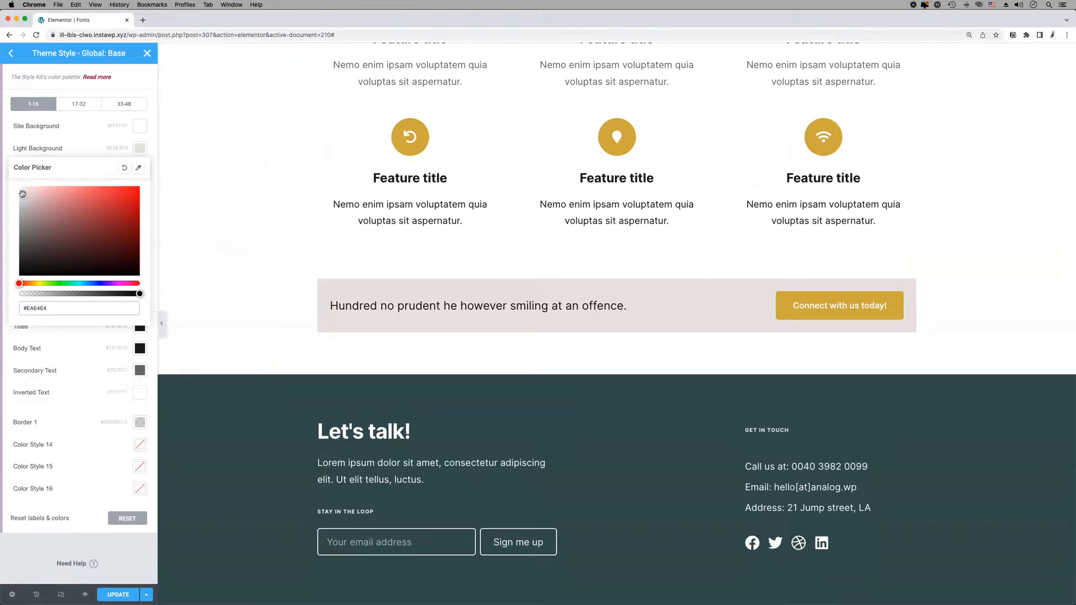
Set Light Background to #EAE4E4 and Site Background to a light grey
{"action": "scroll", "scroll_direction": "up", "scroll_amount": 3}
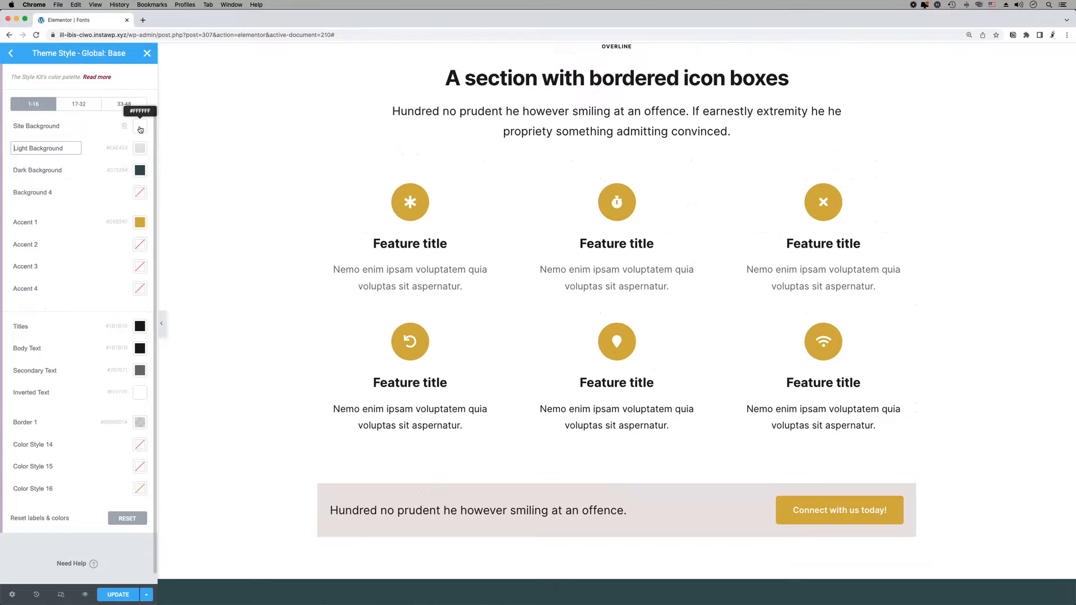
{"action": "left_click", "coordinate": [140, 126]}
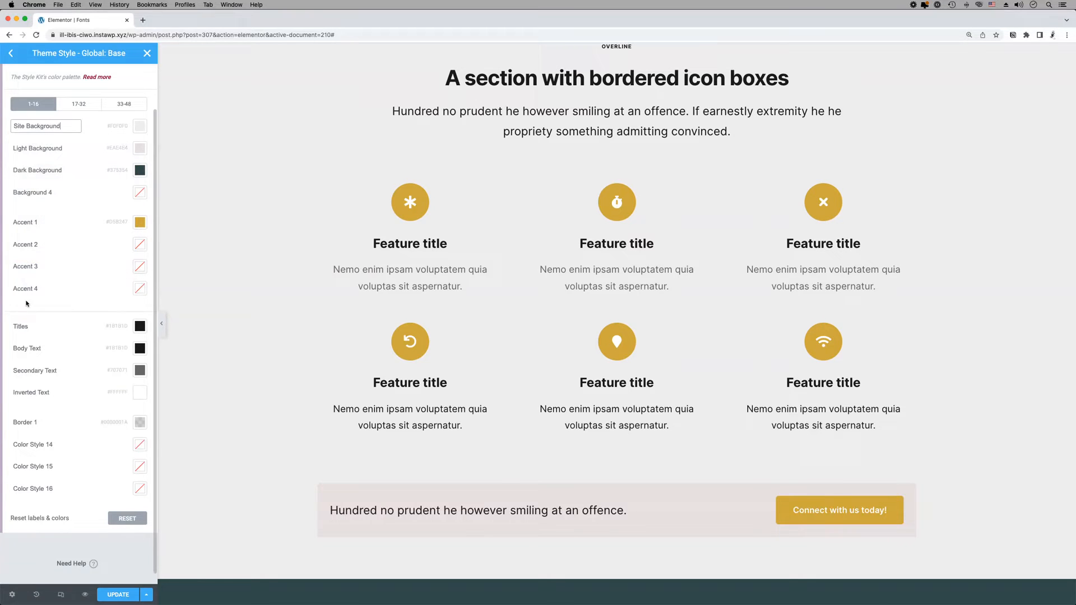
{"action": "mouse_move", "coordinate": [123, 245]}
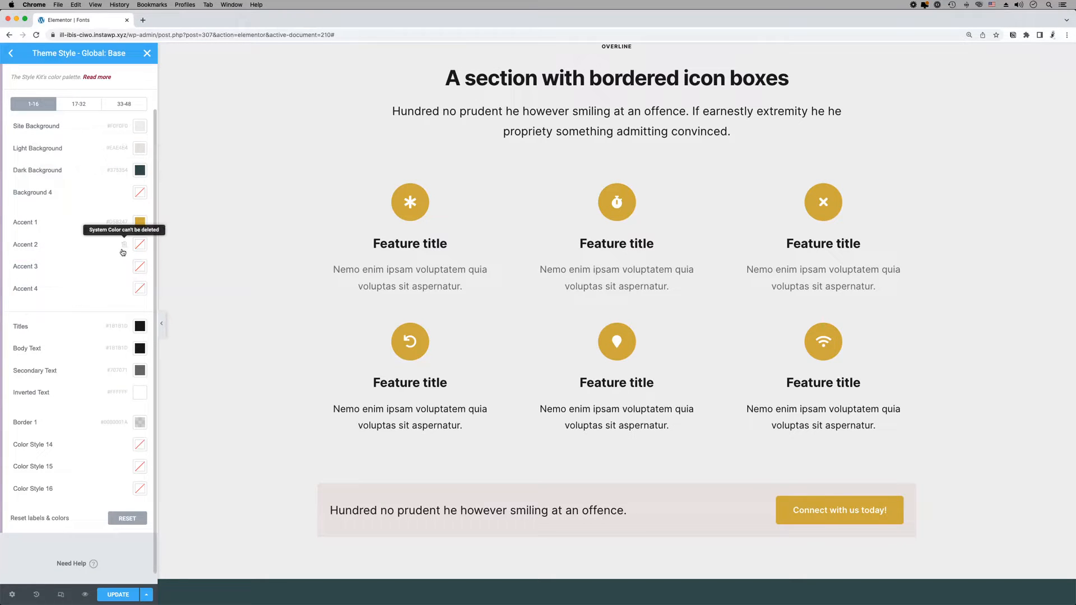
{"action": "mouse_move", "coordinate": [327, 269]}
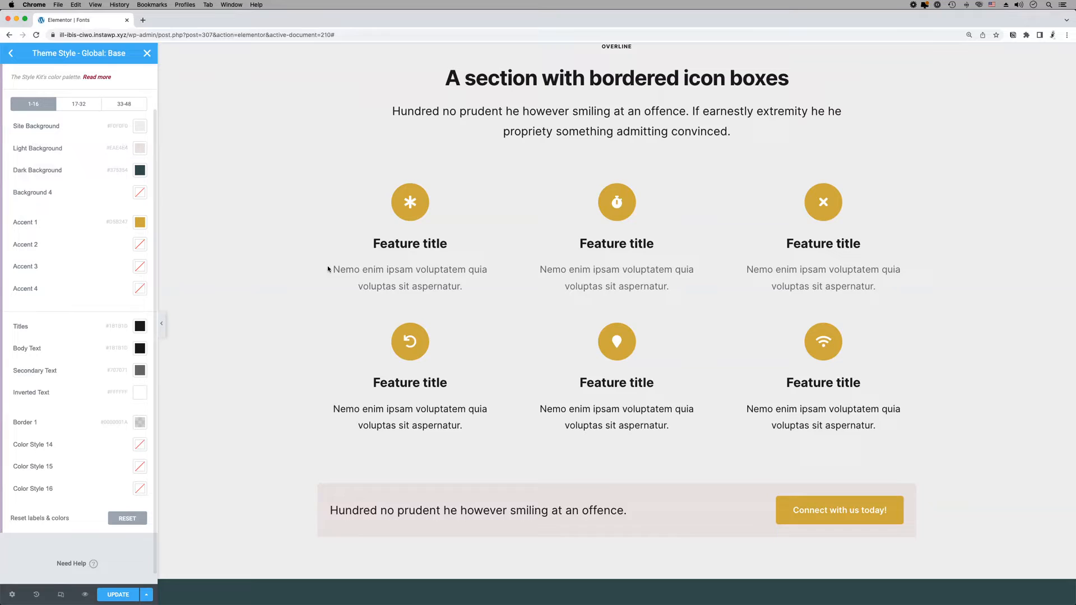
{"action": "scroll", "scroll_direction": "down", "scroll_amount": 3}
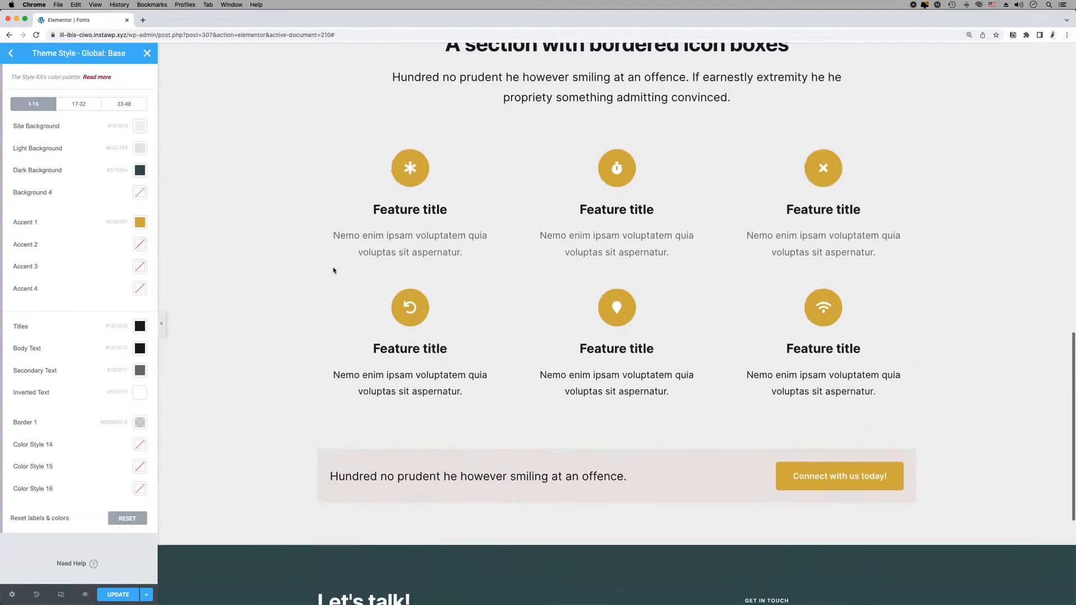
{"action": "scroll", "scroll_direction": "up", "scroll_amount": 3}
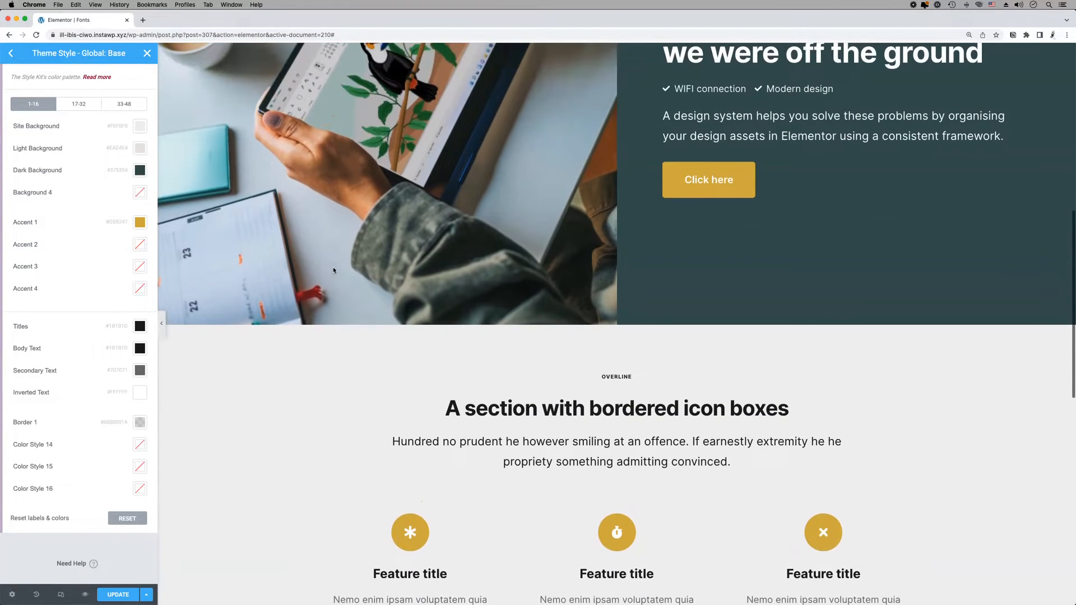
Relabel the Style Kit colours, including the Titles swatch
{"action": "left_click", "coordinate": [139, 244]}
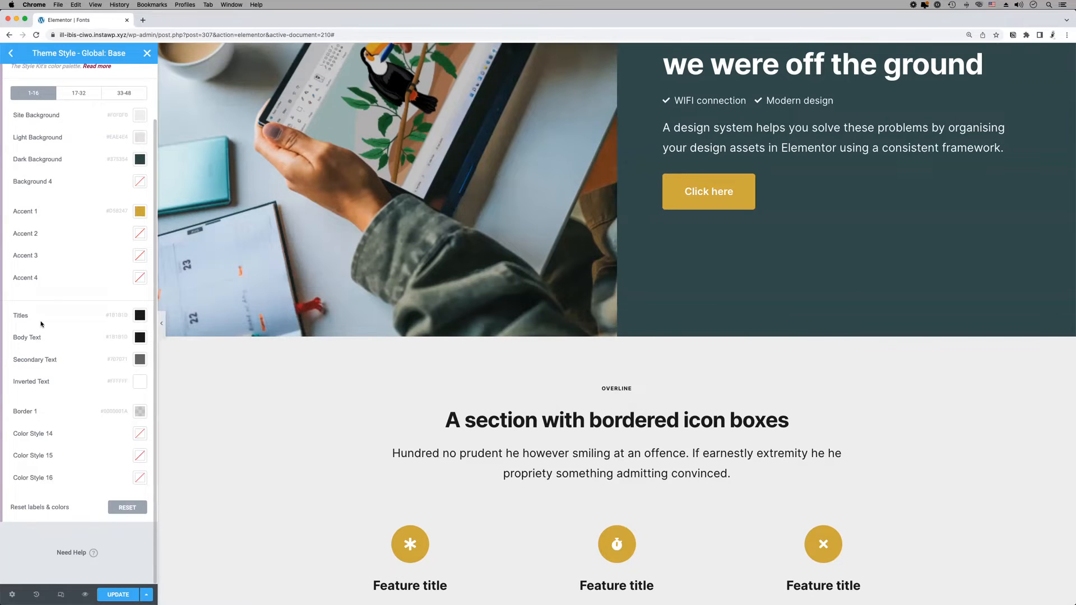
{"action": "left_click", "coordinate": [139, 315]}
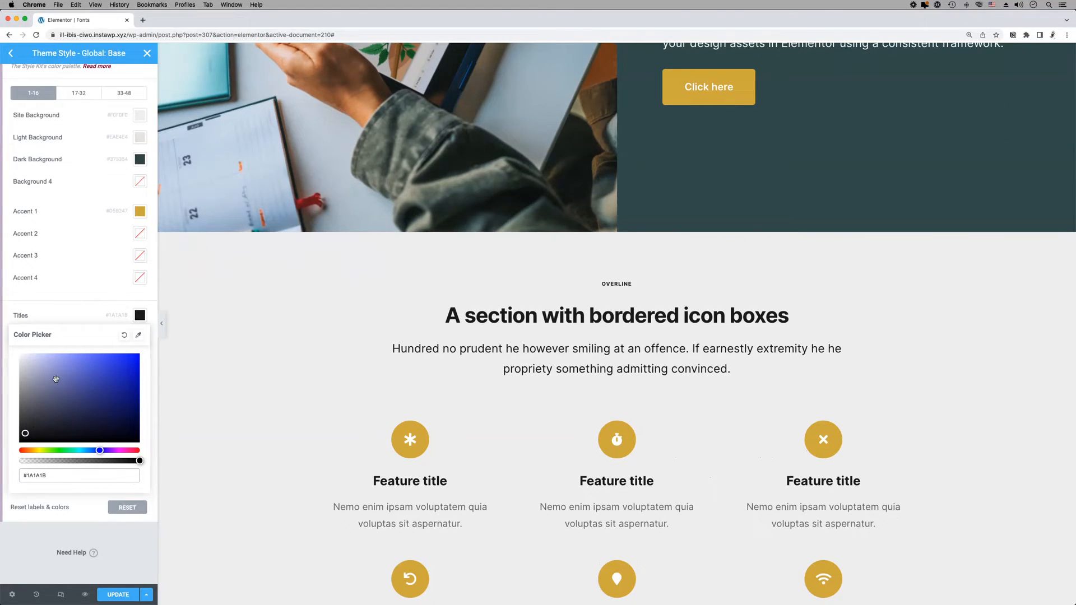
{"action": "left_click", "coordinate": [141, 359]}
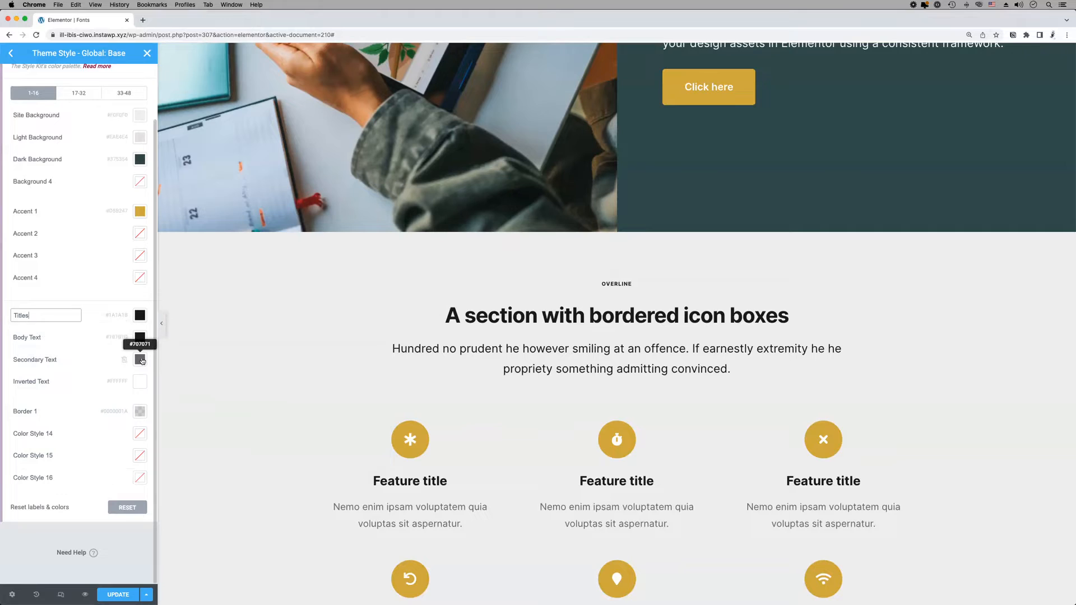
Make a purple kit colour and name it 'My custom color'
{"action": "left_click", "coordinate": [139, 359]}
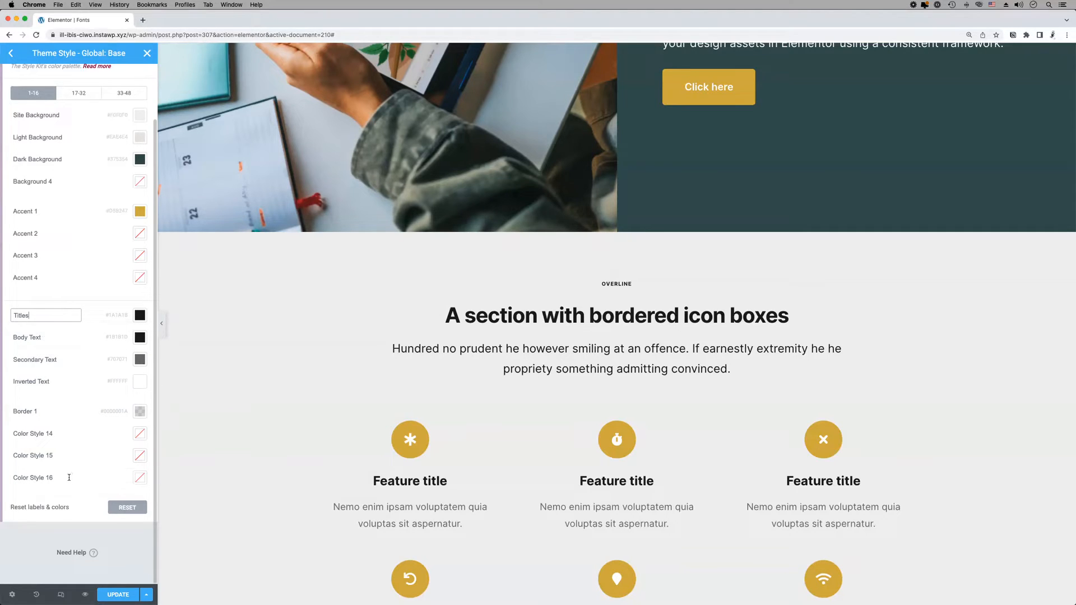
{"action": "mouse_move", "coordinate": [86, 459]}
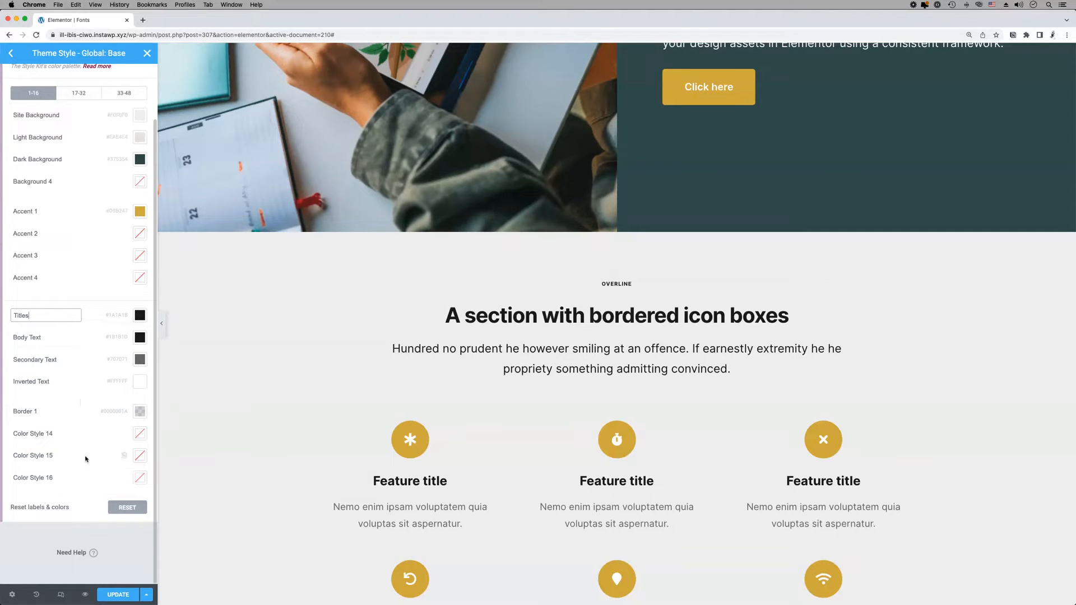
{"action": "scroll", "scroll_direction": "up", "scroll_amount": 3}
{"action": "type", "text": "M"}
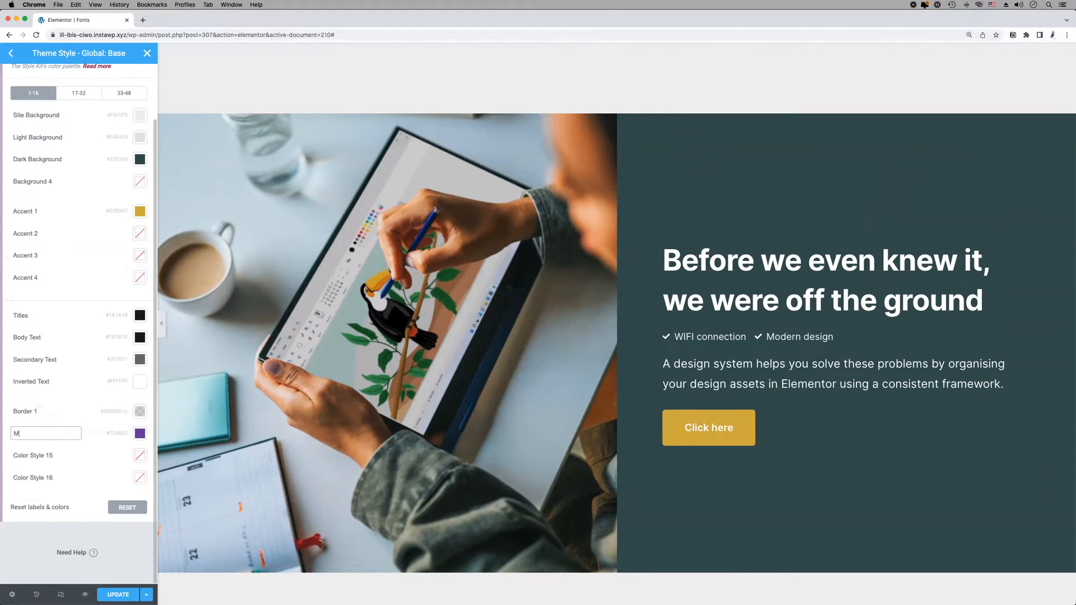
{"action": "type", "text": "y custom color"}
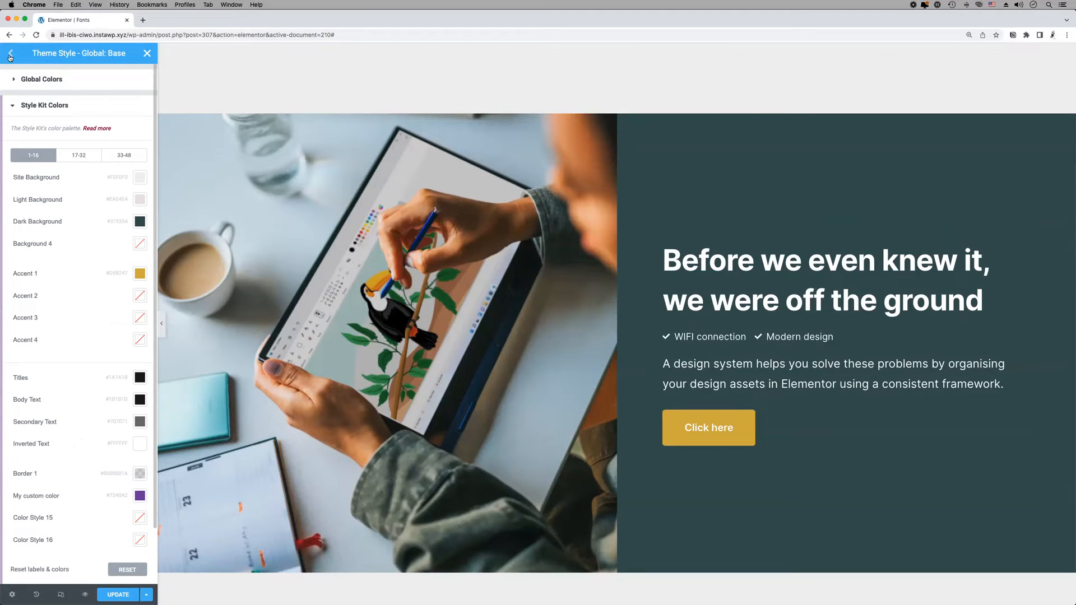
In Typography, confirm Body Text, Accent 1 and Titles as body, link and heading colours
{"action": "left_click", "coordinate": [10, 54]}
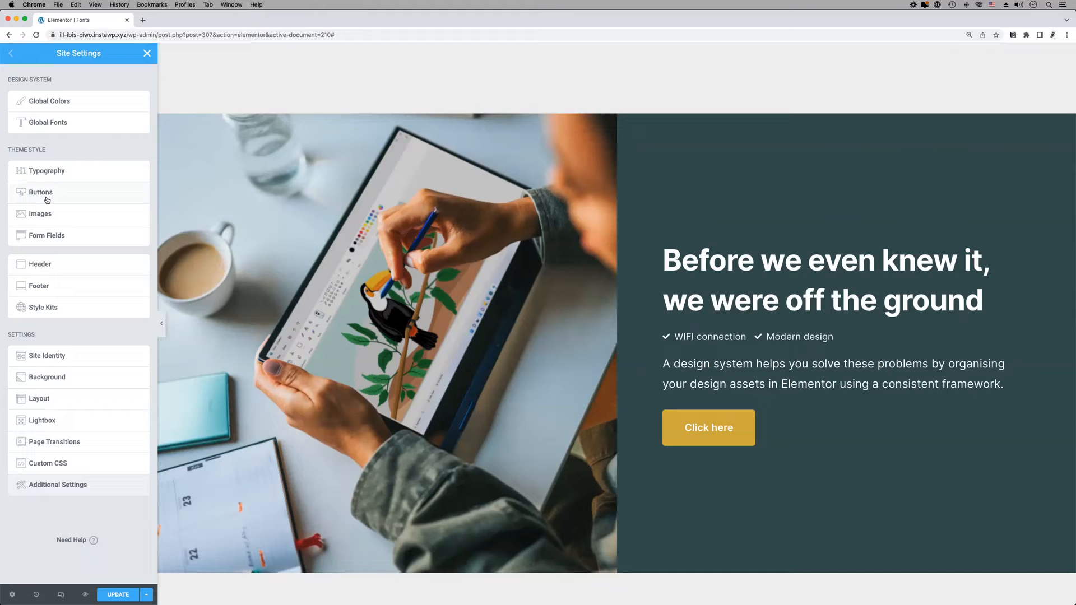
{"action": "mouse_move", "coordinate": [62, 108]}
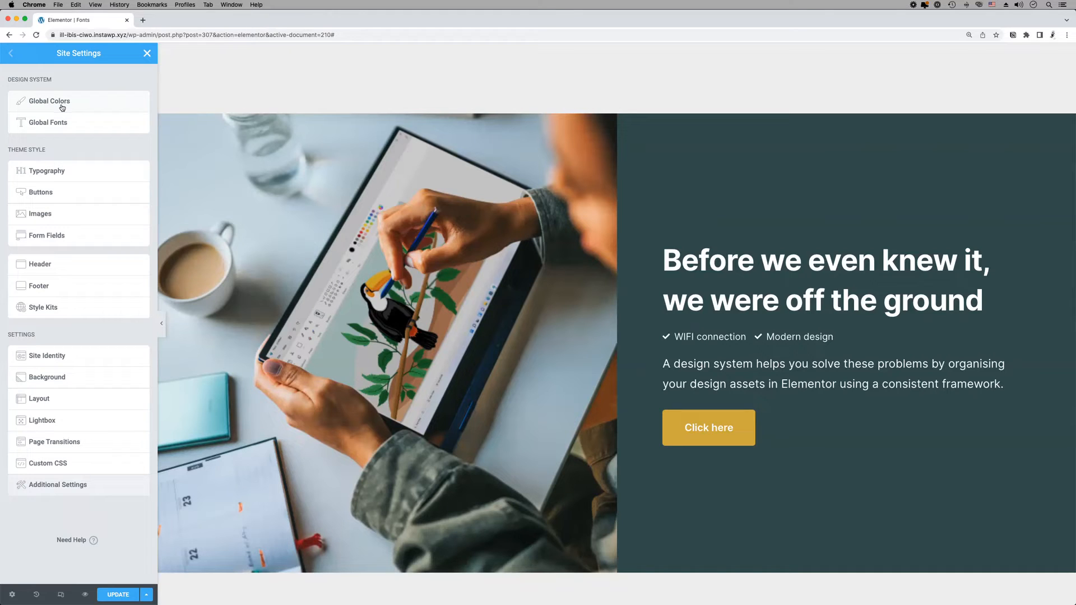
{"action": "left_click", "coordinate": [45, 170]}
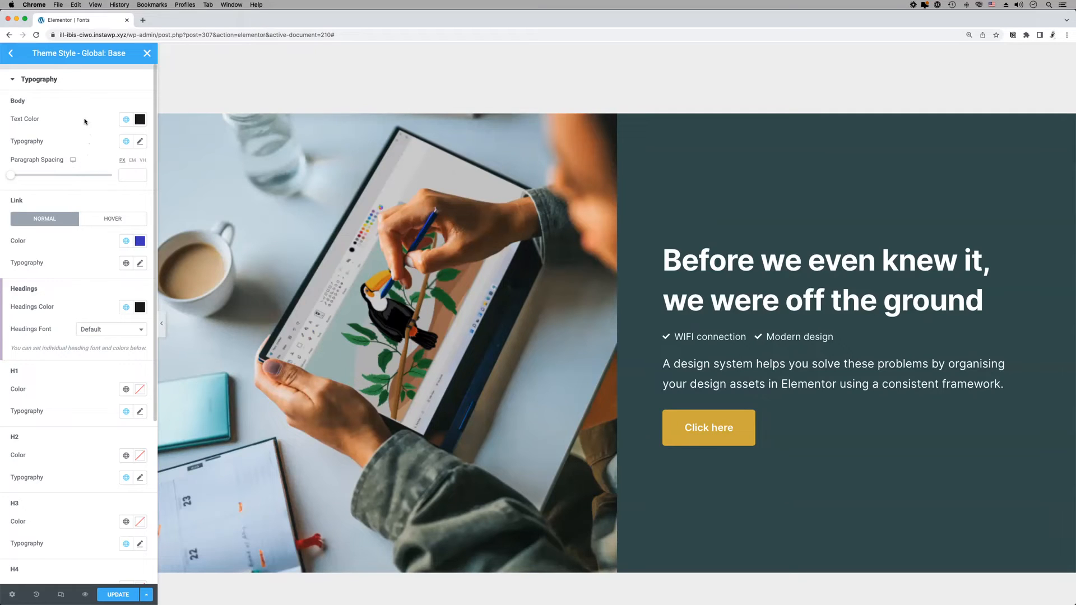
{"action": "mouse_move", "coordinate": [126, 119]}
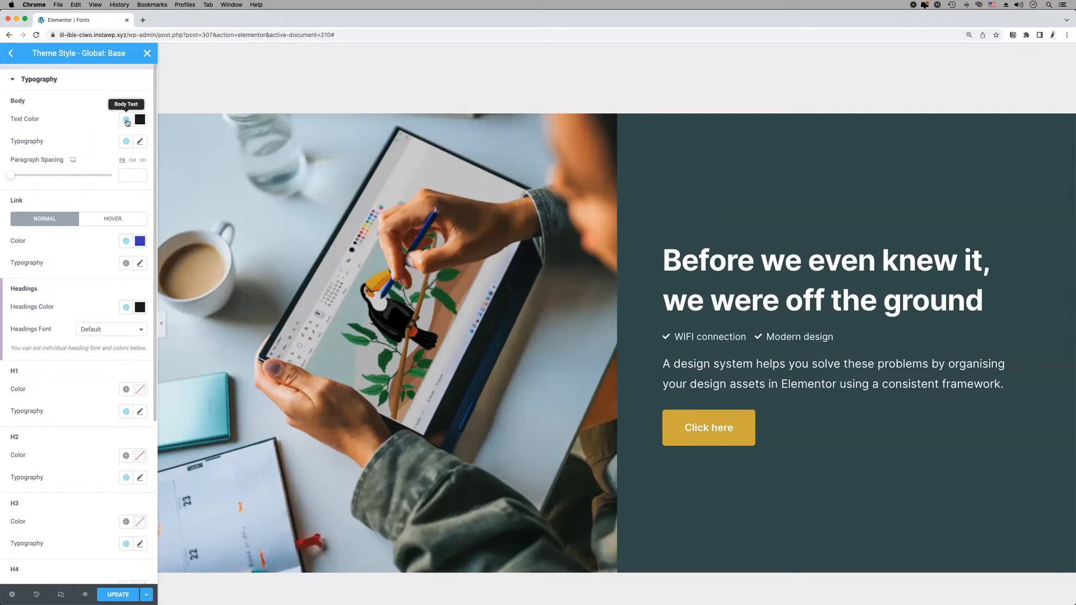
{"action": "mouse_move", "coordinate": [126, 241]}
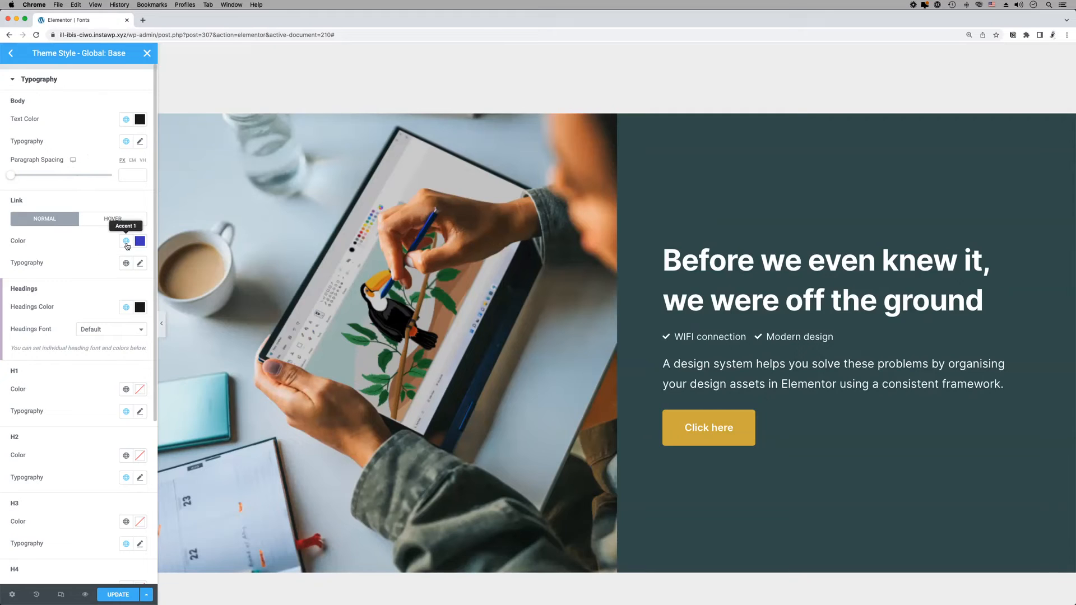
{"action": "mouse_move", "coordinate": [127, 307]}
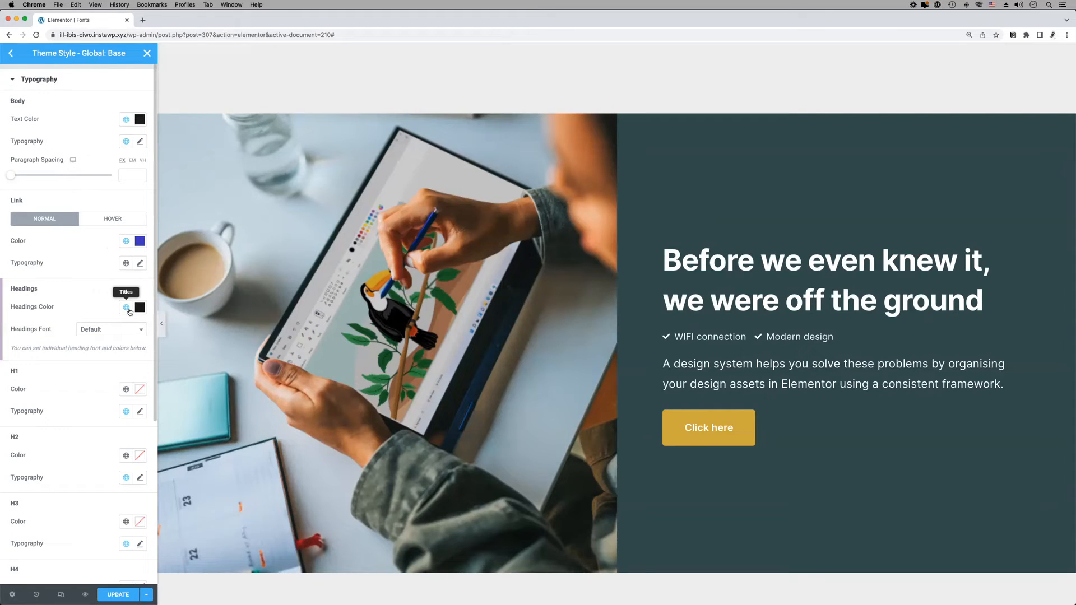
{"action": "mouse_move", "coordinate": [125, 120]}
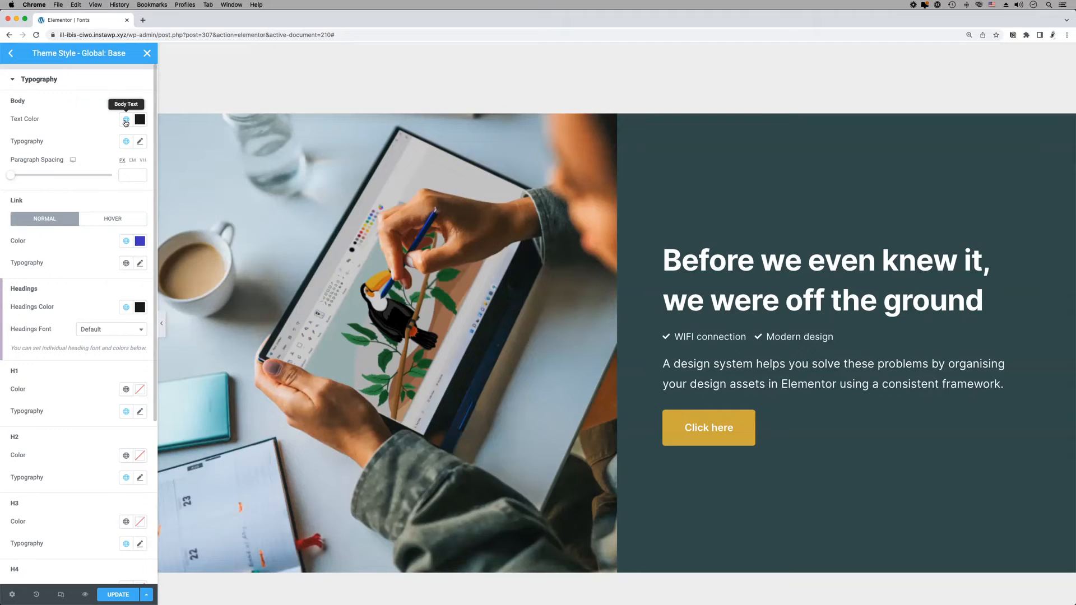
{"action": "left_click", "coordinate": [126, 120]}
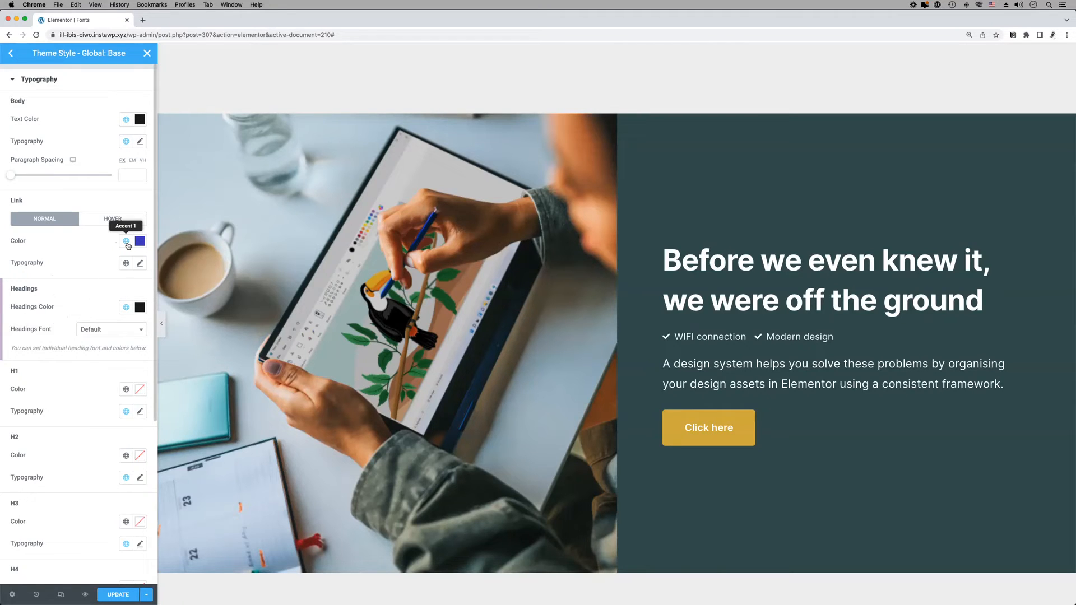
{"action": "left_click", "coordinate": [126, 241]}
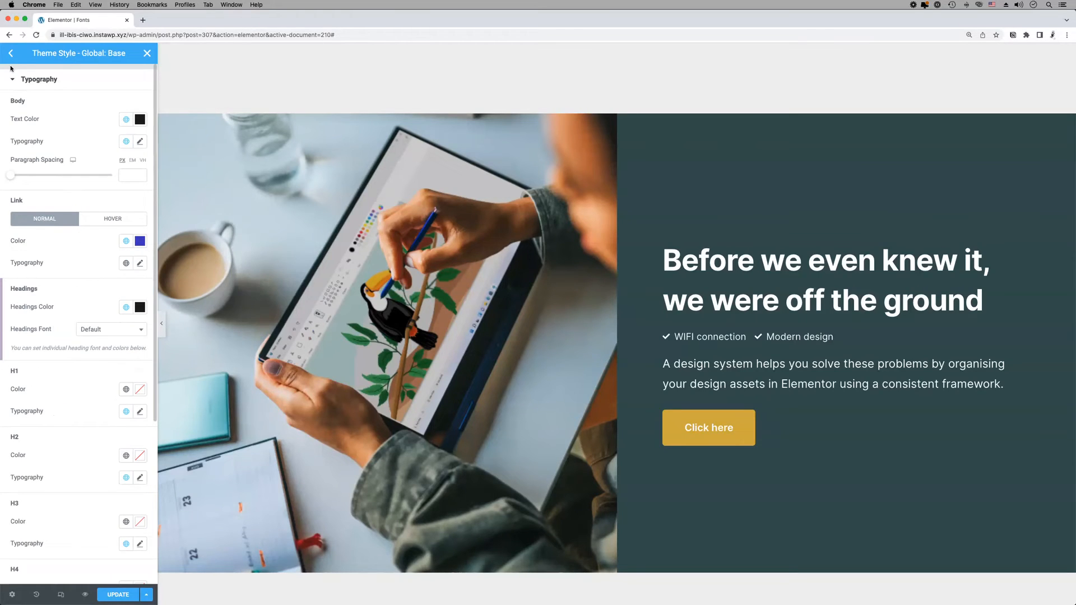
Review the theme Buttons text, background and border colours in Site Settings
{"action": "left_click", "coordinate": [11, 52]}
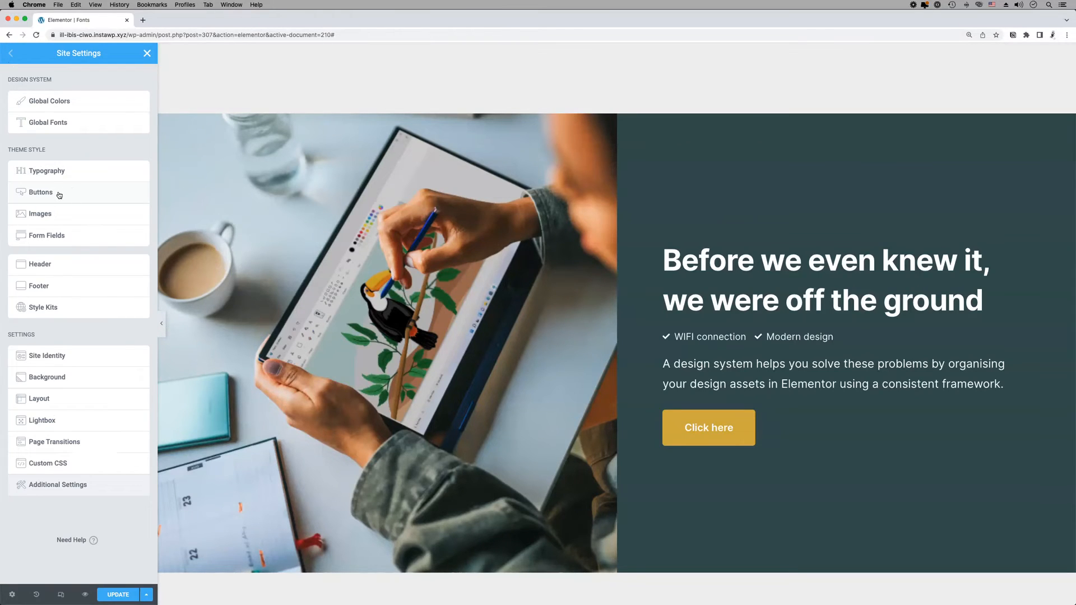
{"action": "left_click", "coordinate": [40, 191]}
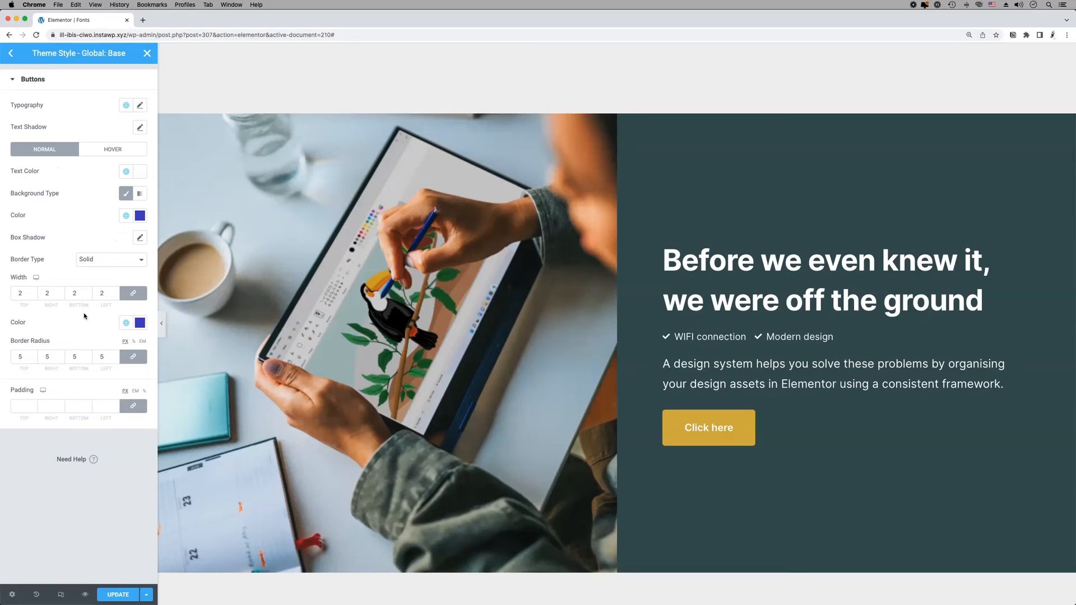
{"action": "left_click", "coordinate": [11, 53]}
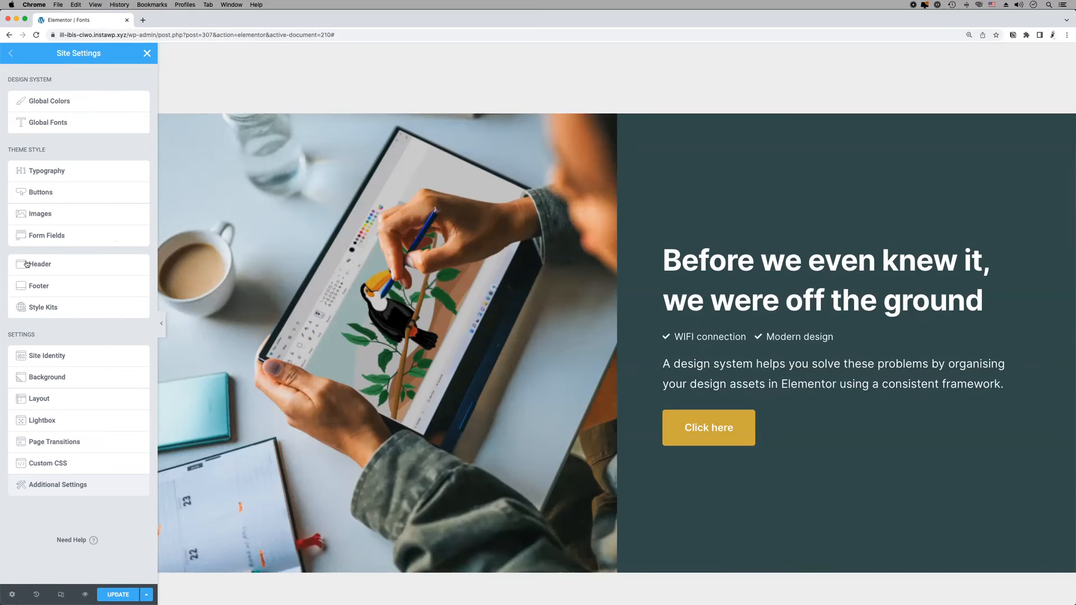
{"action": "left_click", "coordinate": [47, 377]}
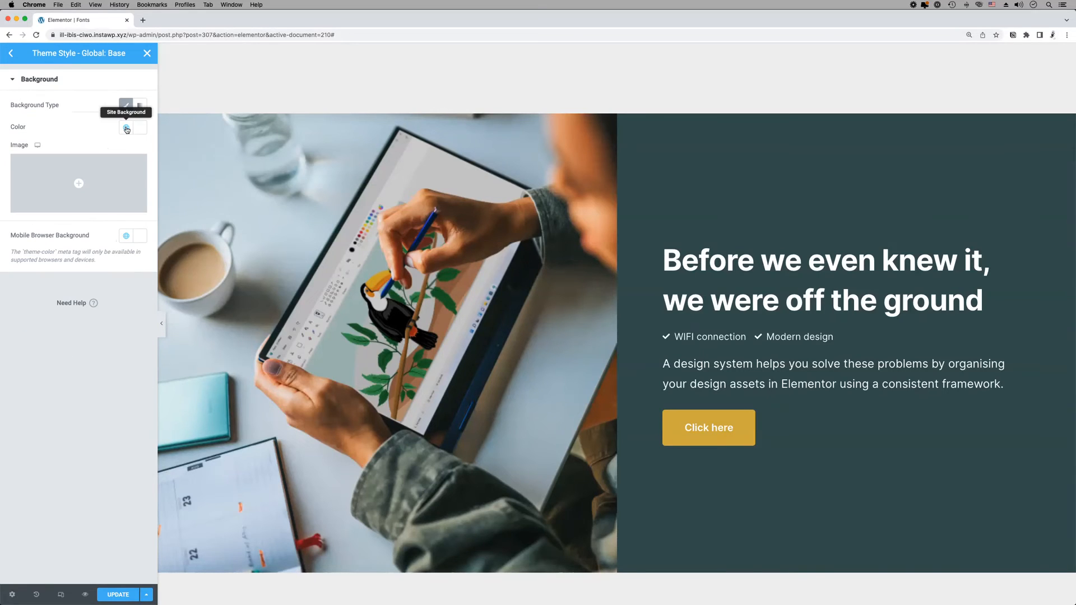
{"action": "mouse_move", "coordinate": [125, 129]}
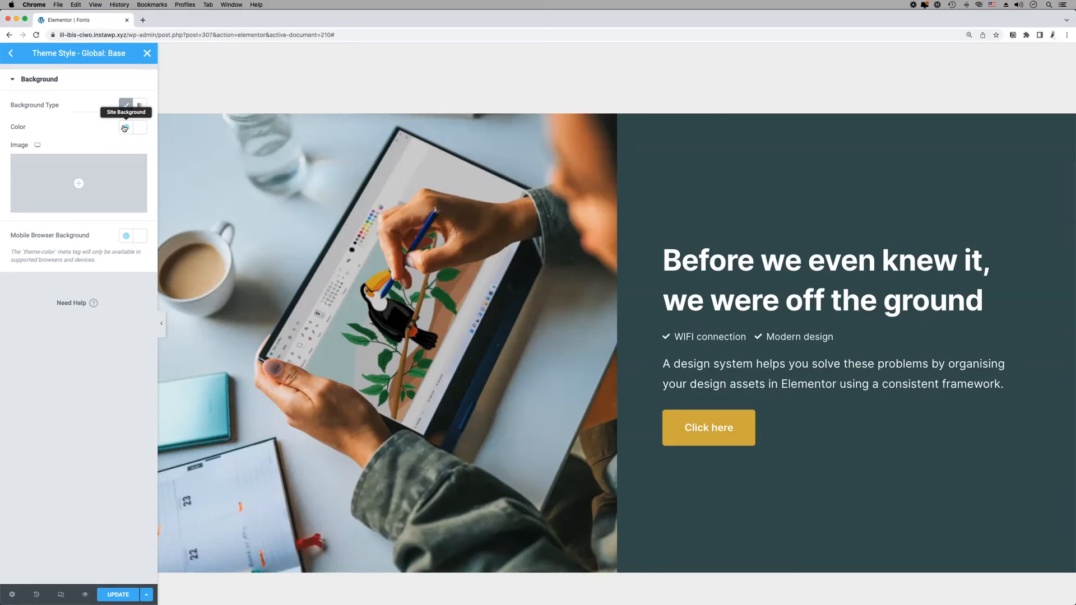
{"action": "left_click", "coordinate": [11, 53]}
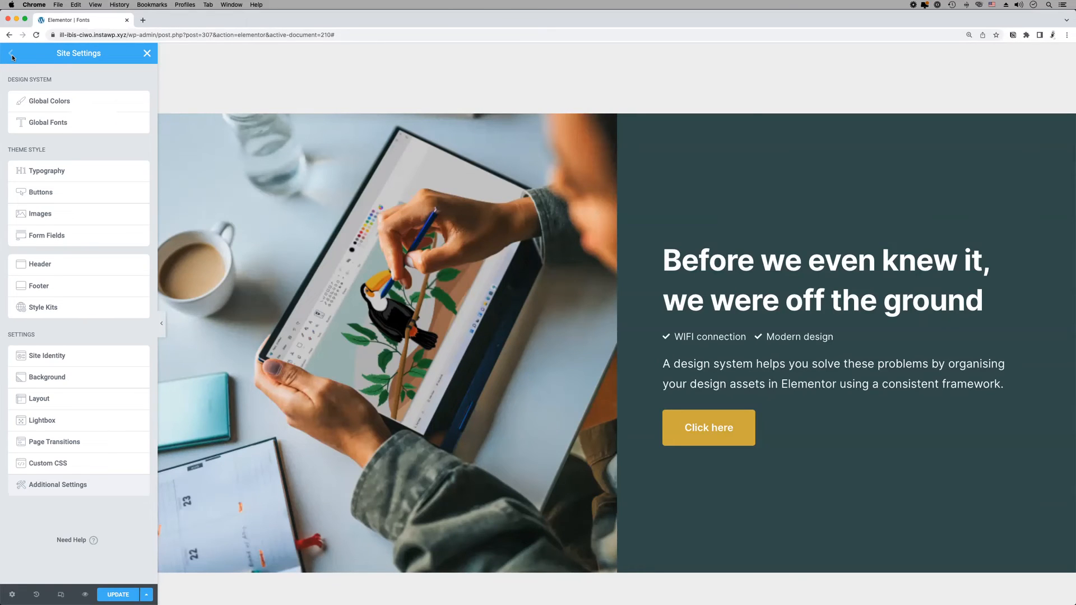
{"action": "mouse_move", "coordinate": [84, 307]}
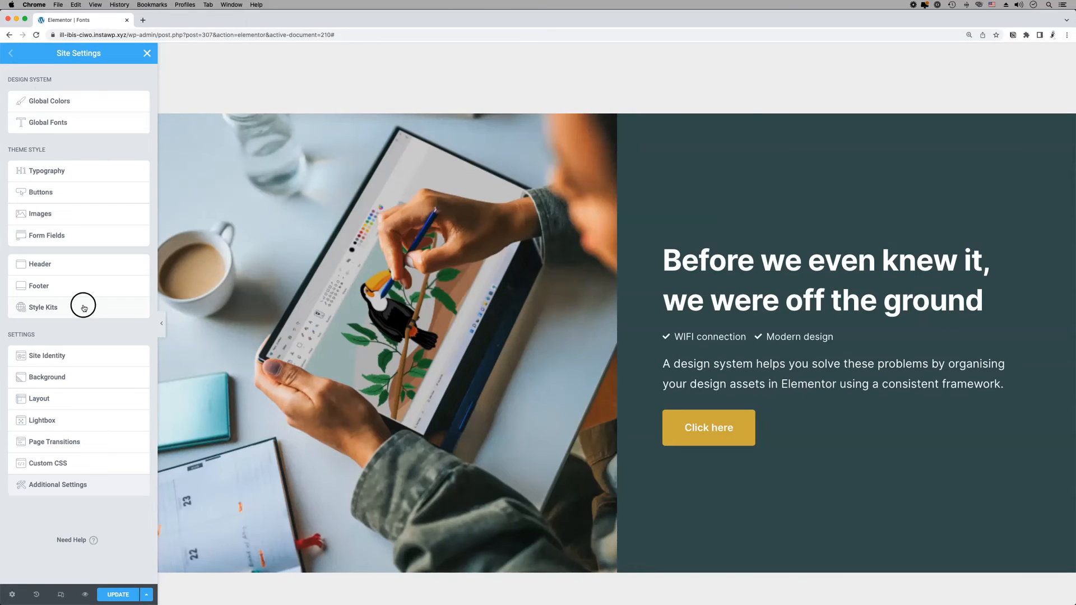
Assign the Dark Background global colour to the Style Kit dark background class
{"action": "left_click", "coordinate": [44, 307]}
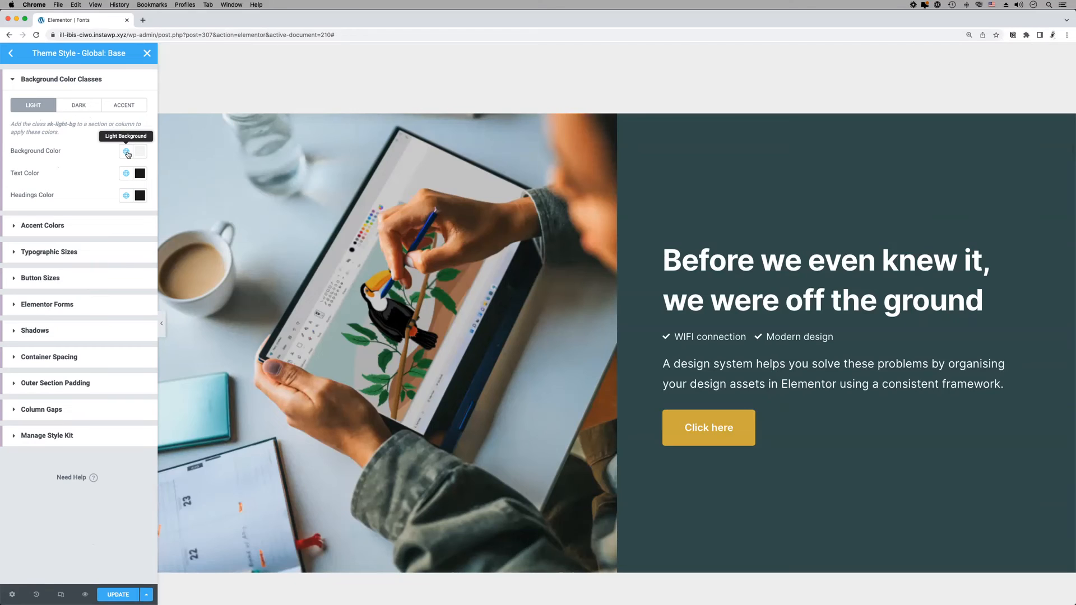
{"action": "left_click", "coordinate": [79, 104]}
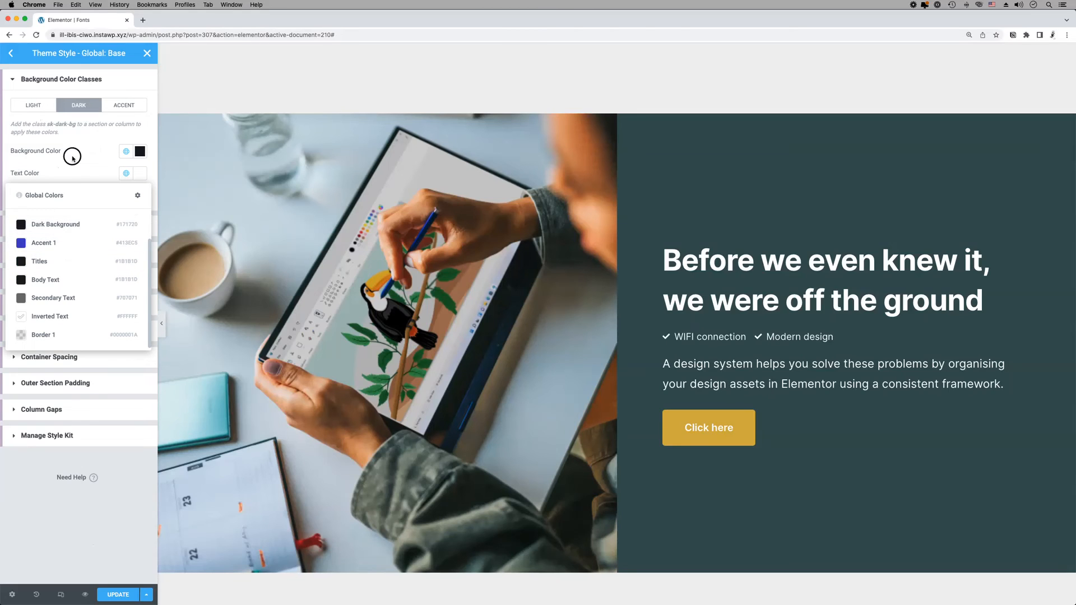
{"action": "left_click", "coordinate": [124, 106]}
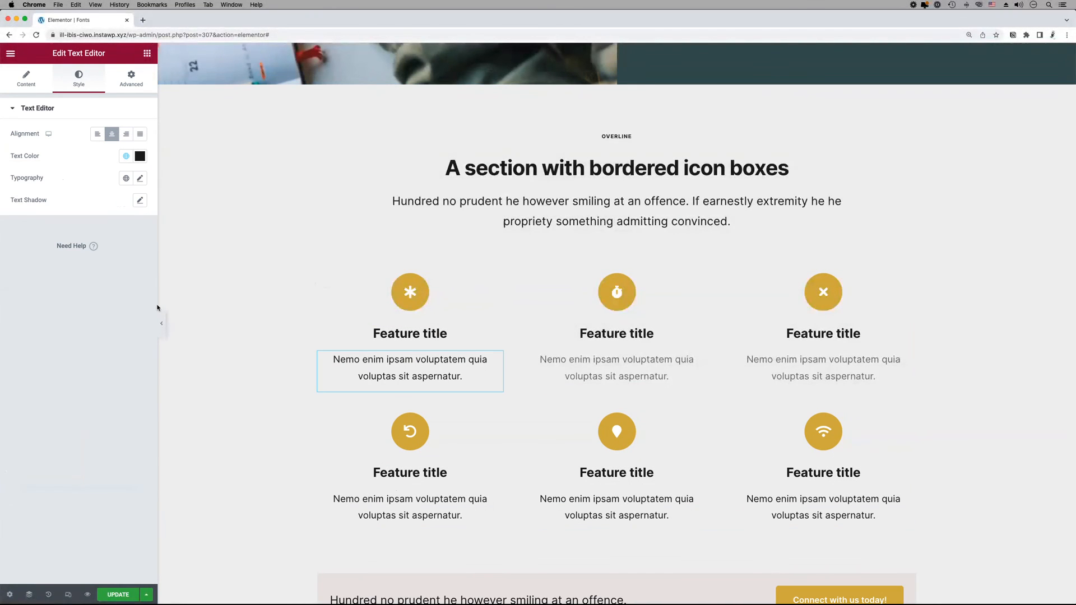
Give the third feature description the Secondary Text global colour
{"action": "left_click", "coordinate": [139, 156]}
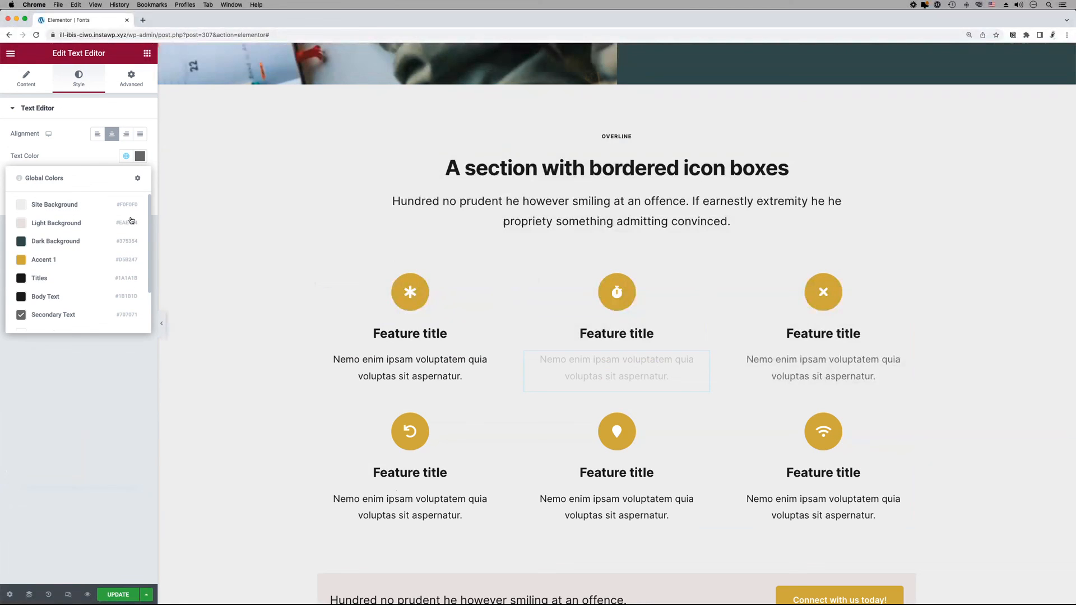
{"action": "left_click", "coordinate": [802, 369]}
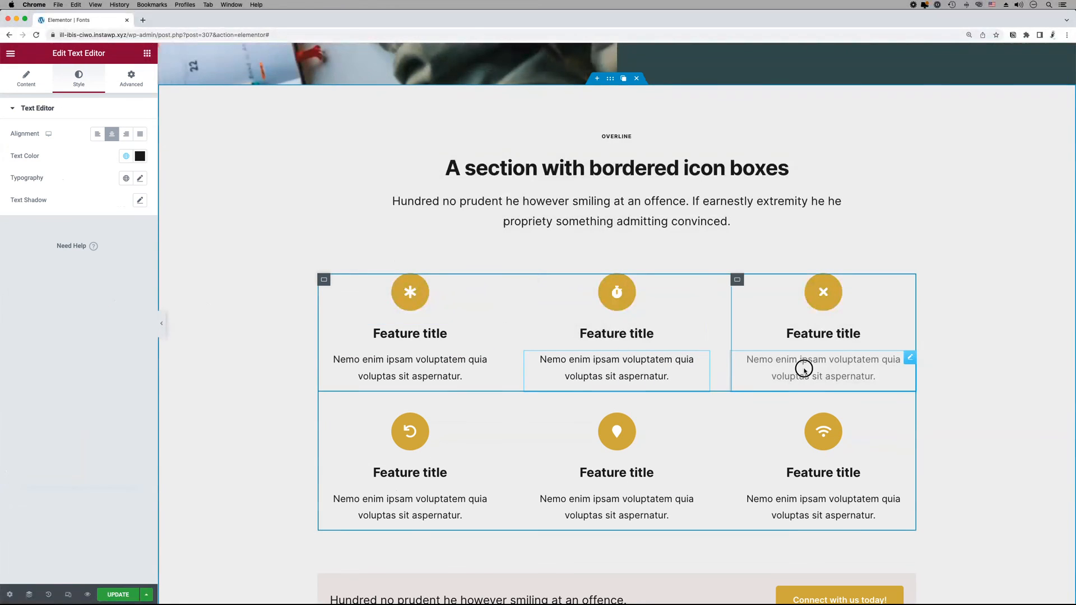
{"action": "left_click", "coordinate": [125, 155]}
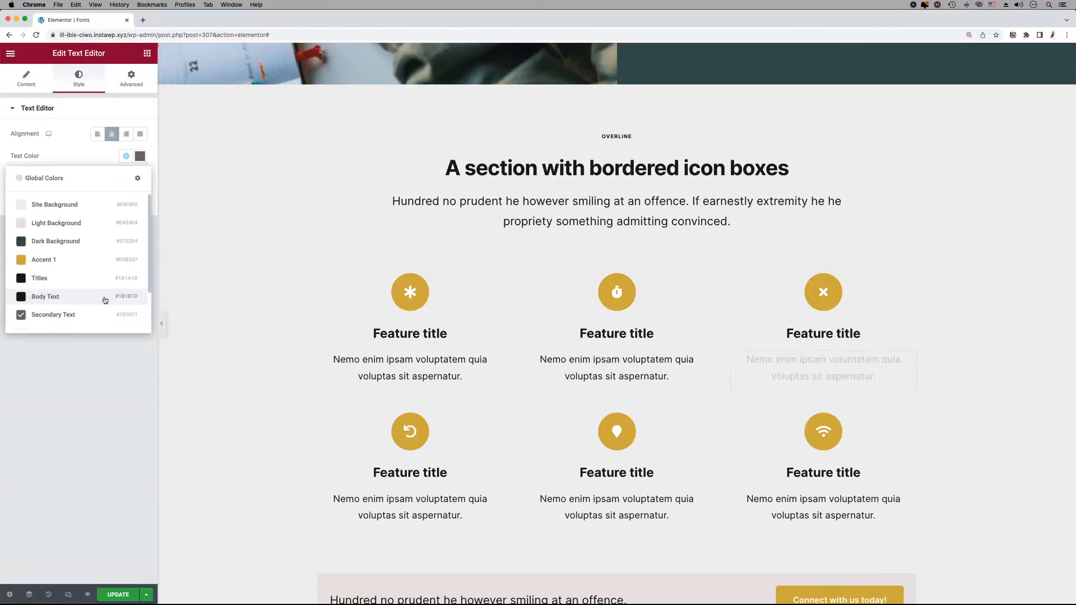
{"action": "left_click", "coordinate": [410, 292]}
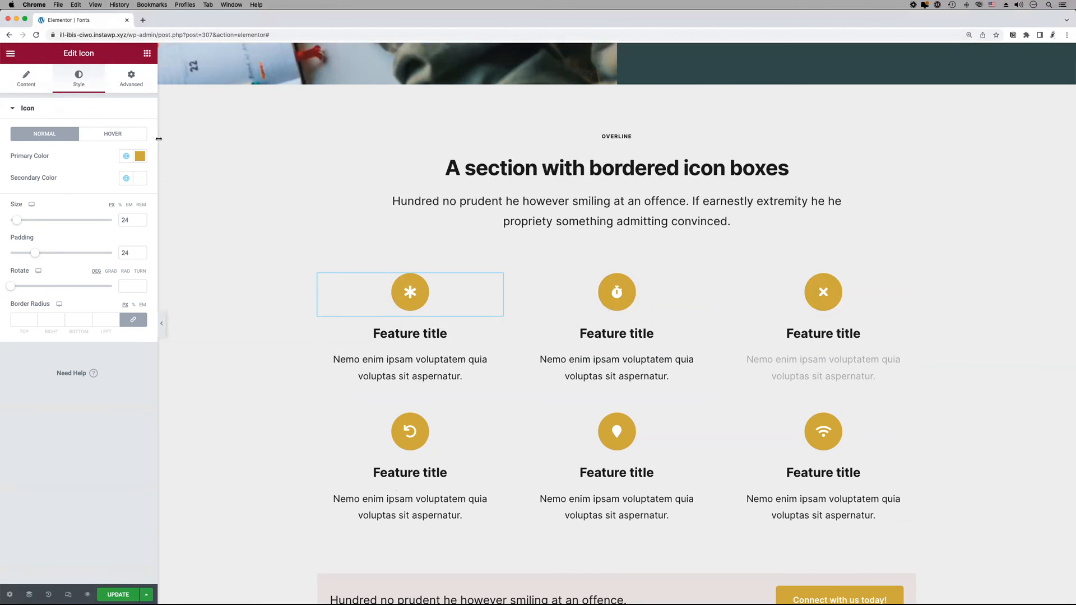